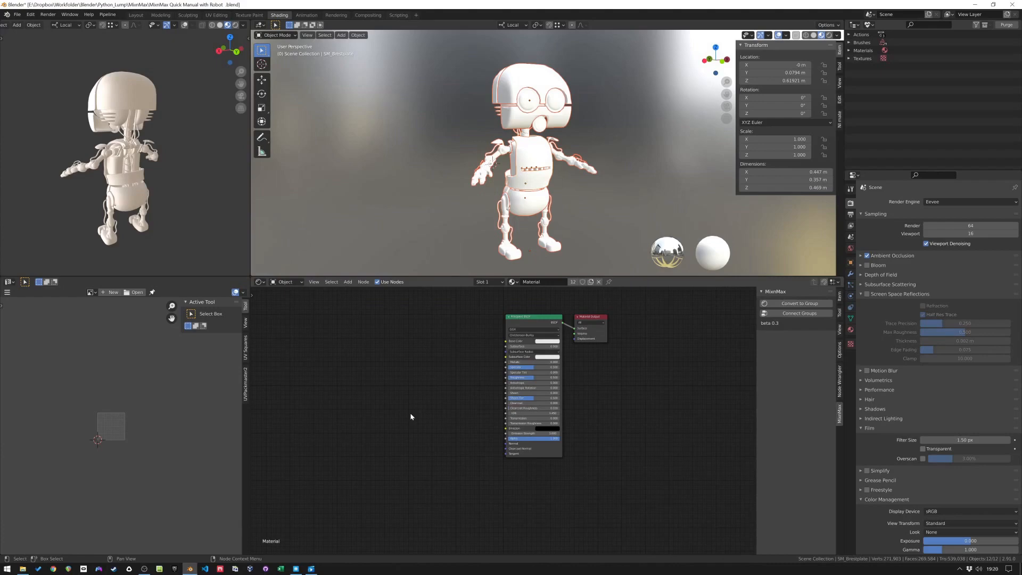
mouse_move(463, 443)
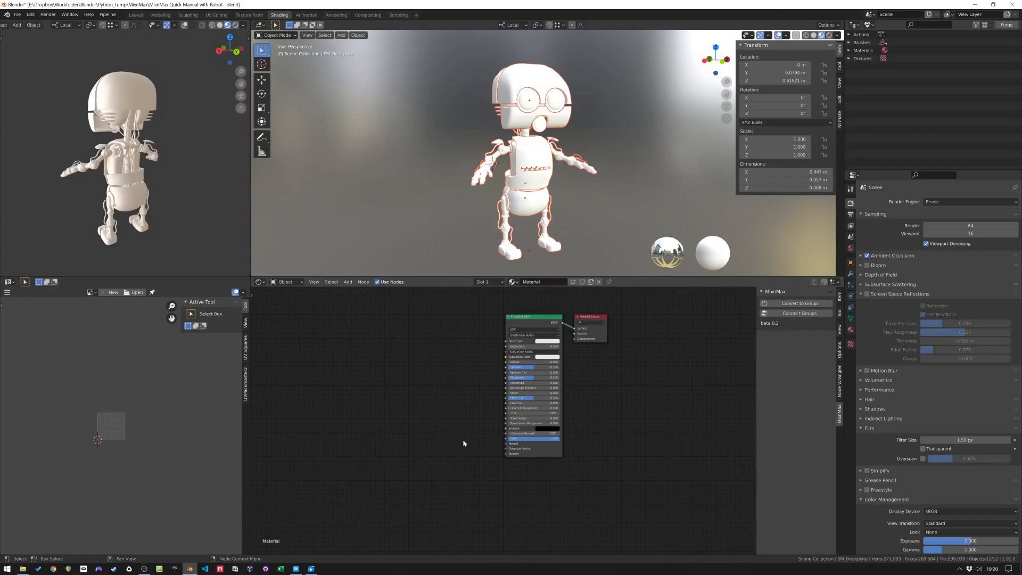
- Show the chest plate's Principled BSDF material in the Material Properties tab
click(850, 261)
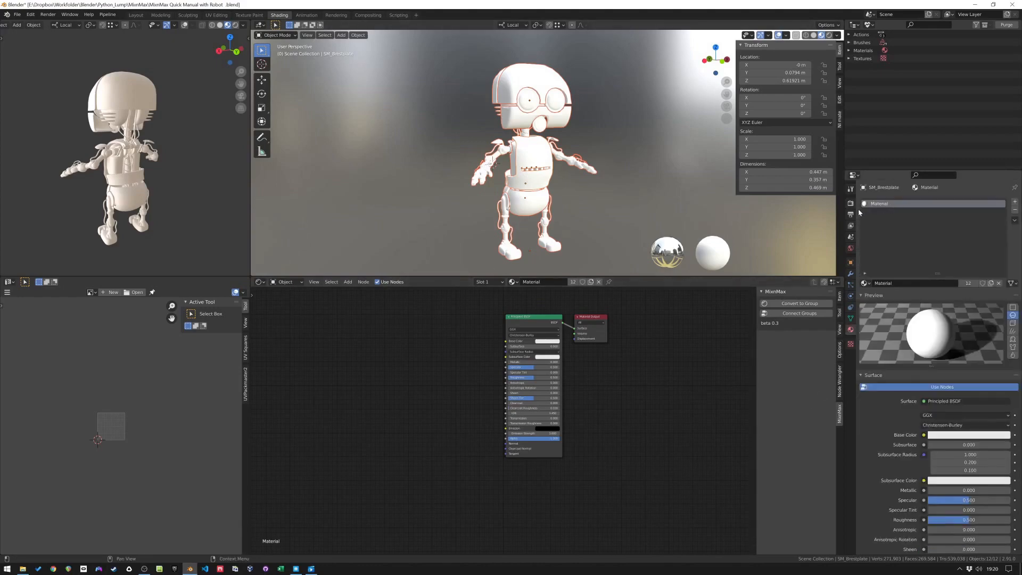
mouse_move(877, 212)
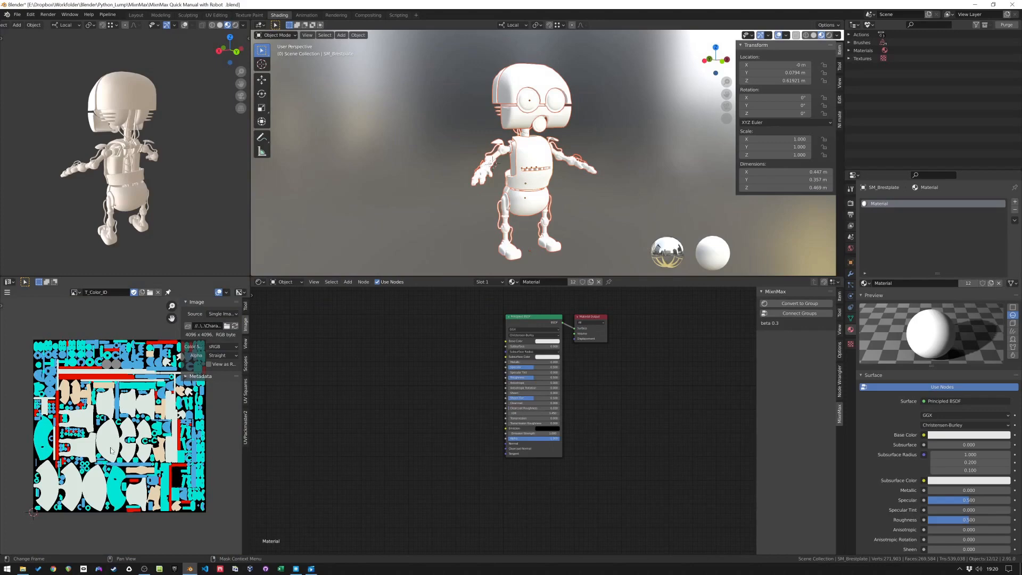
mouse_move(479, 206)
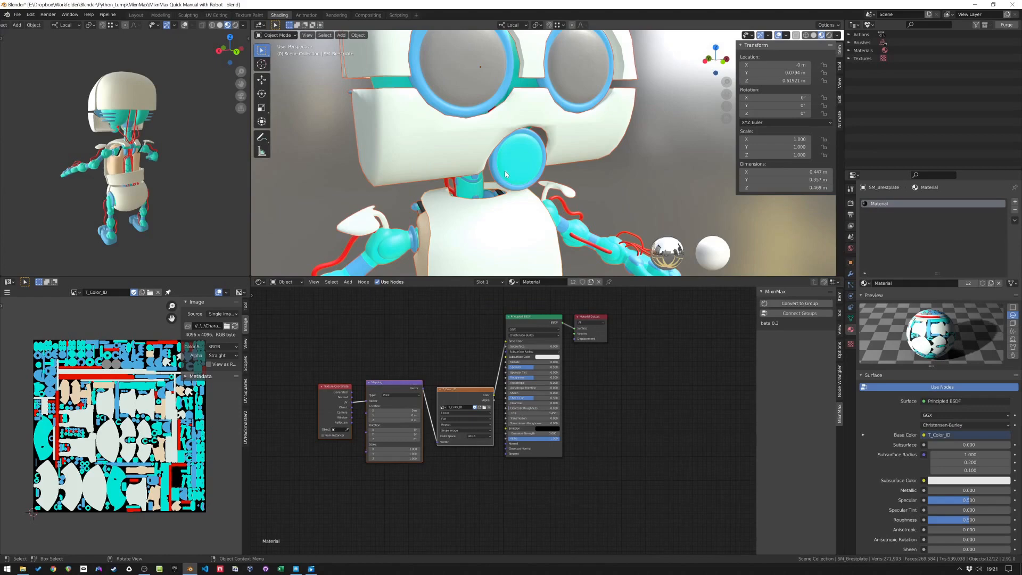
mouse_move(505, 212)
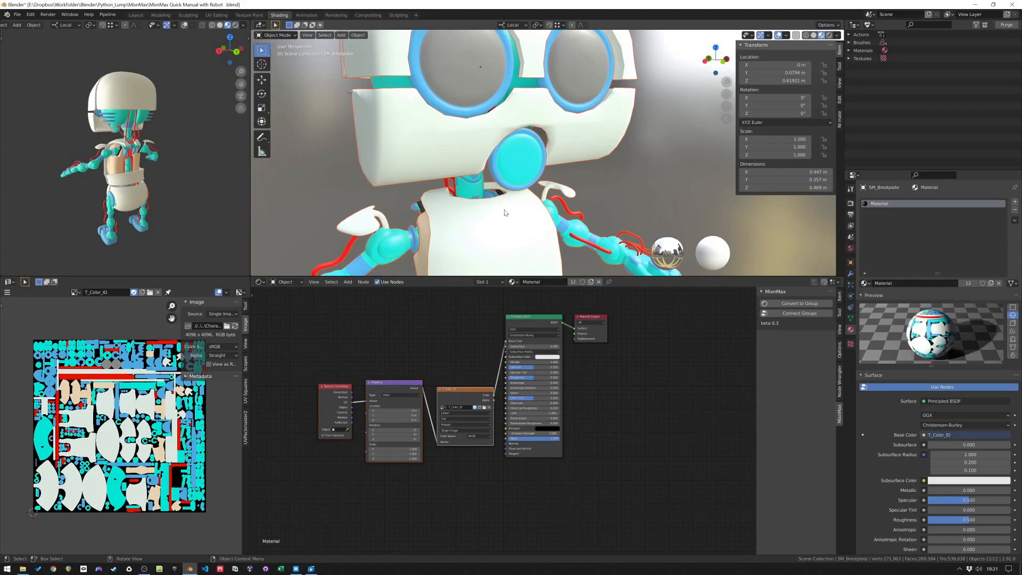
mouse_move(502, 182)
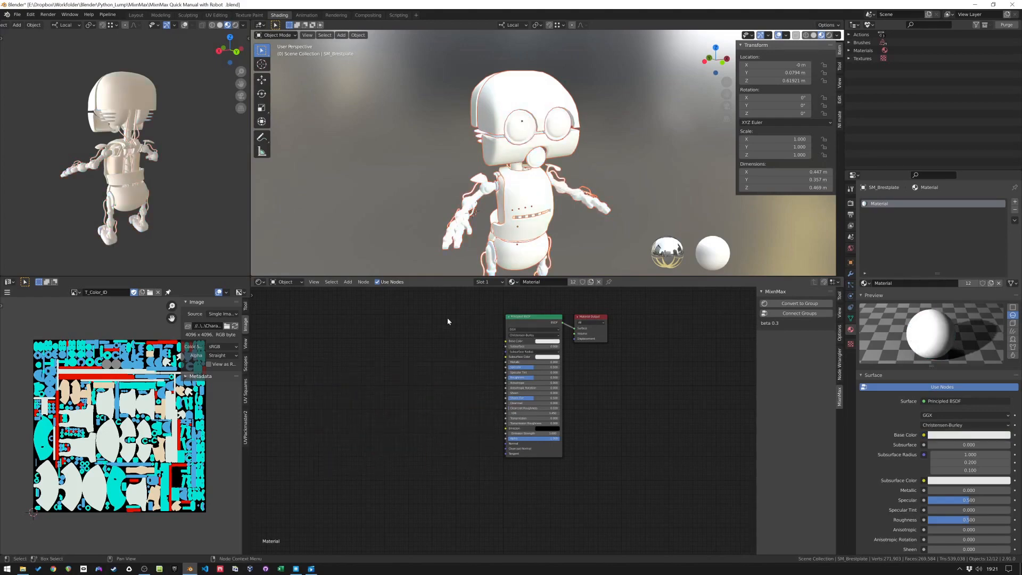
mouse_move(545, 293)
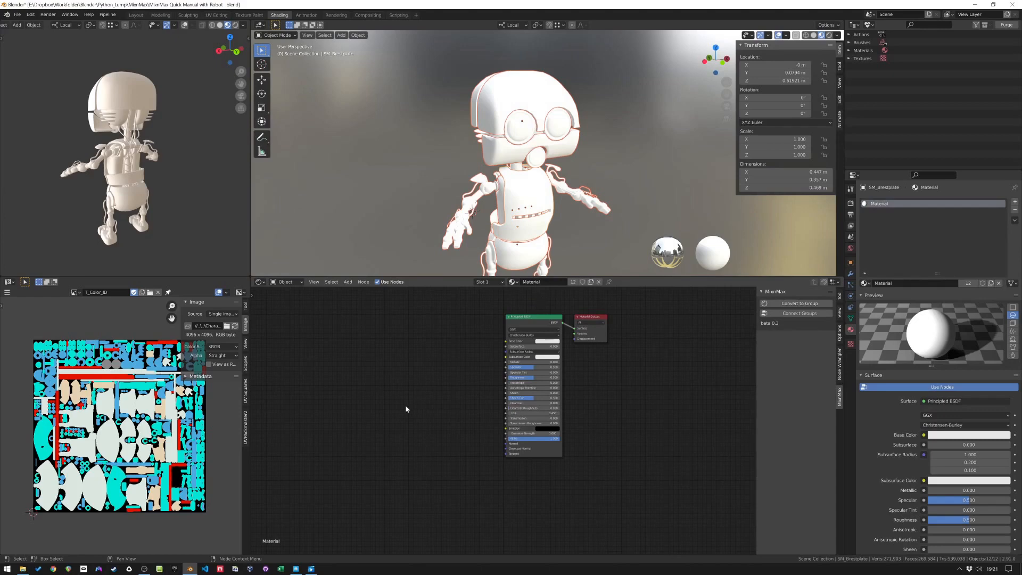
mouse_move(404, 403)
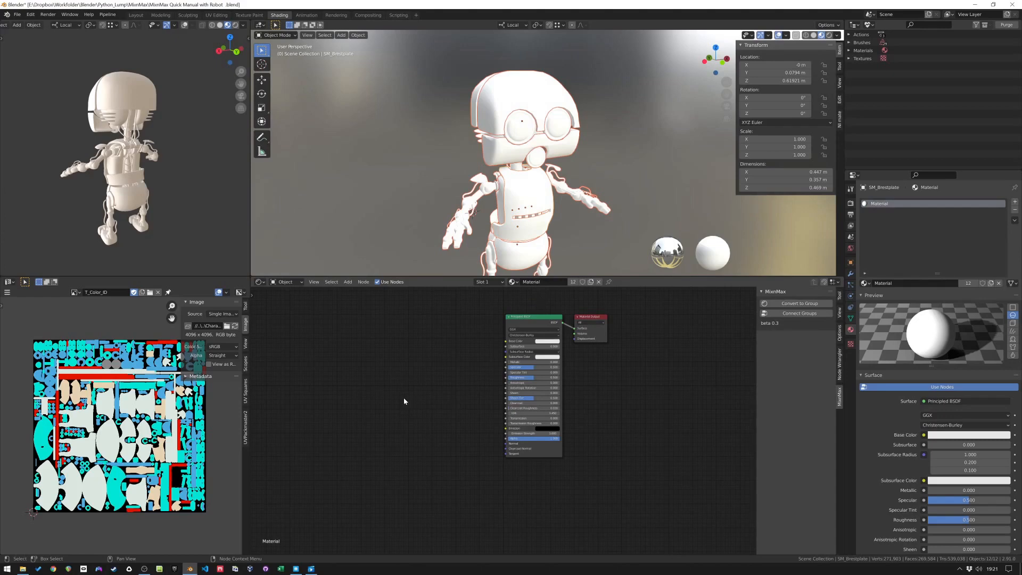
- Export Dirty Metal Sheet 2x1 M from Quixel Bridge to Blender, browsing for Aluminium (Al)
click(296, 569)
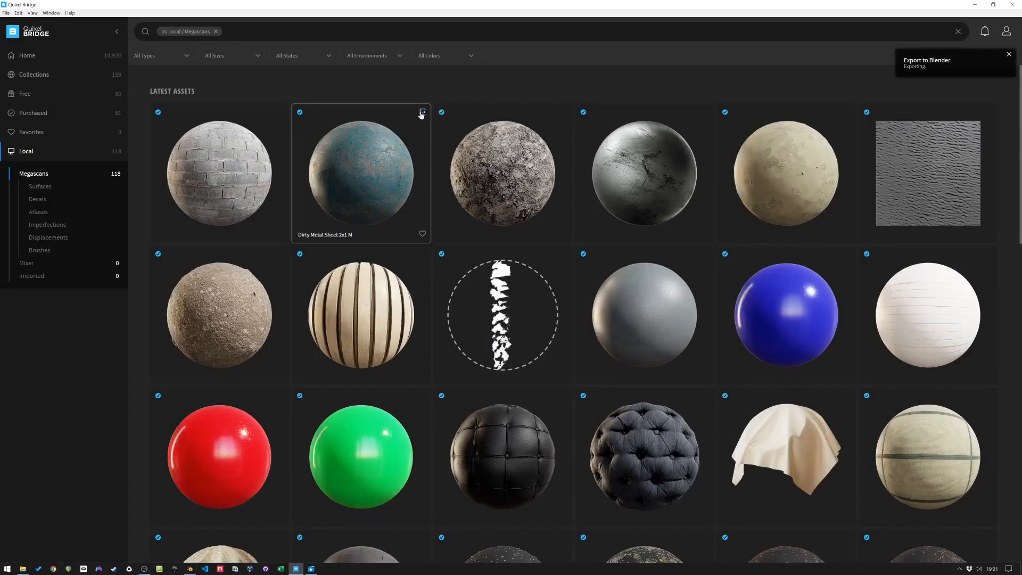
scroll(down, 3)
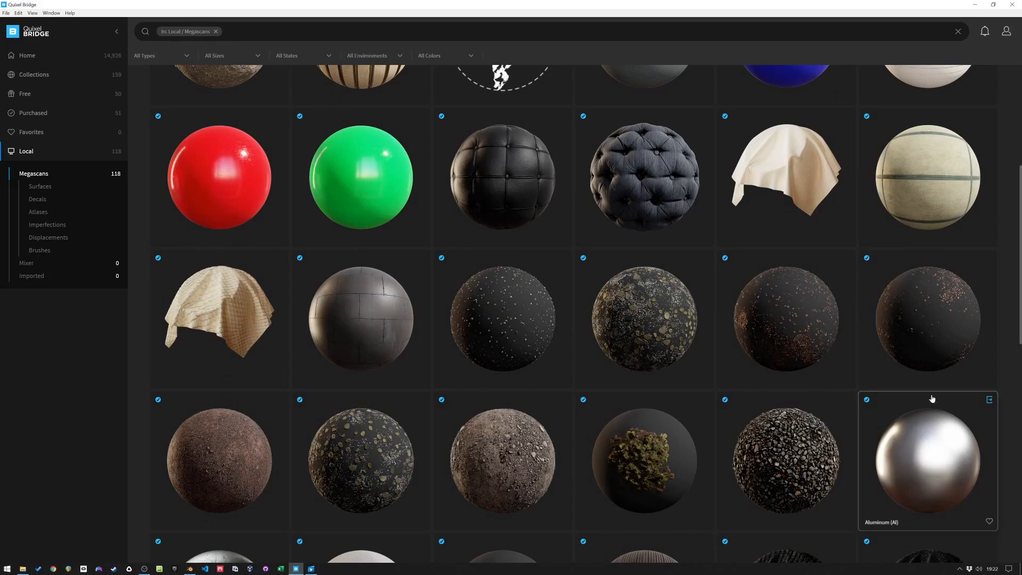
scroll(up, 3)
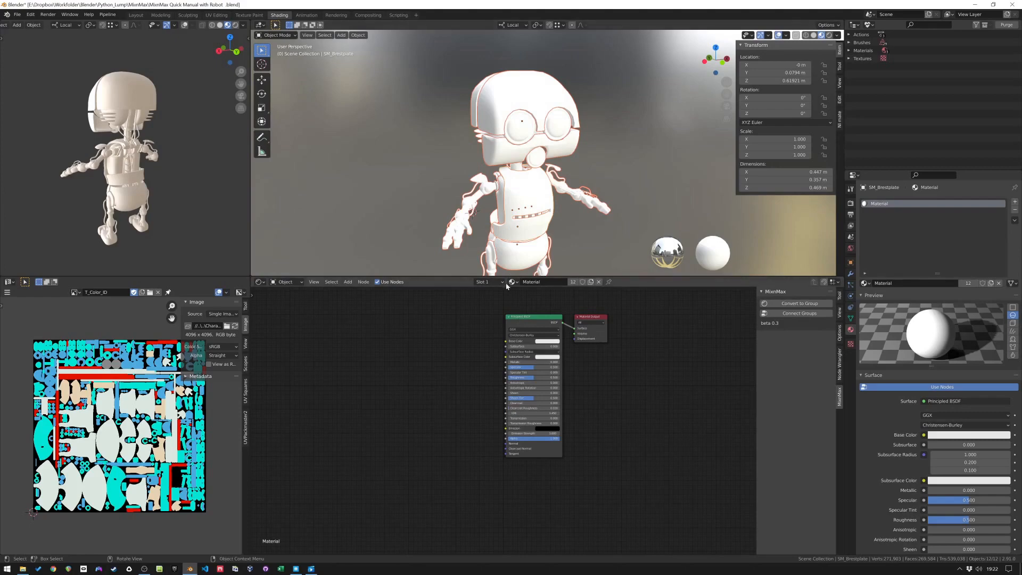
- Assign the Aluminium_(Al) material to the chest plate from the material dropdown
click(512, 282)
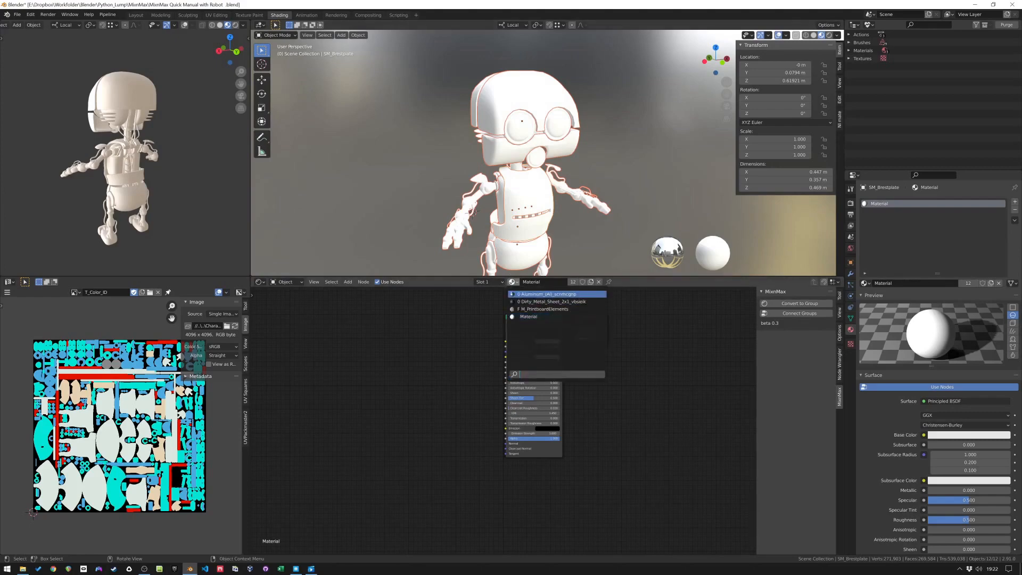
click(558, 294)
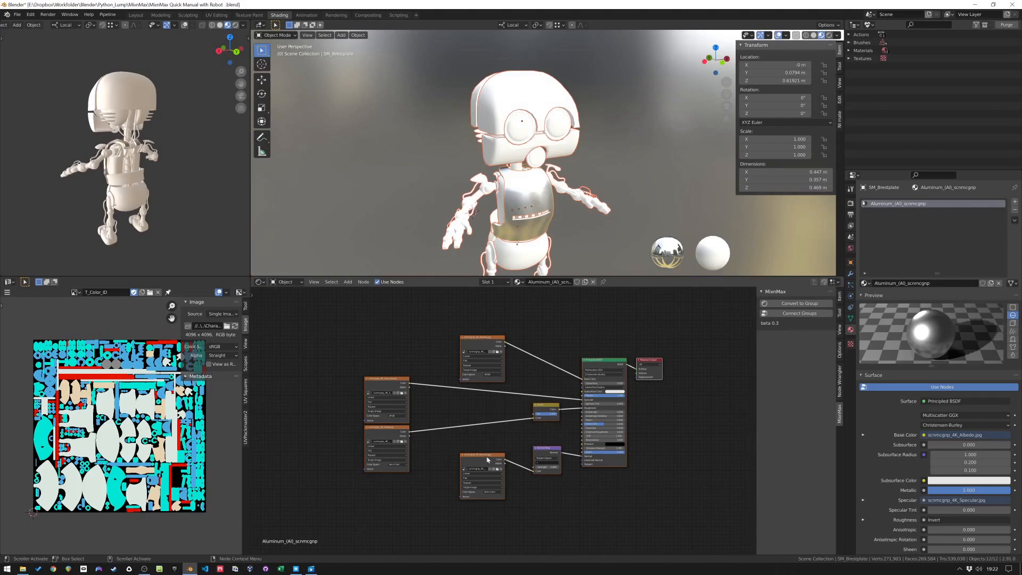
mouse_move(537, 347)
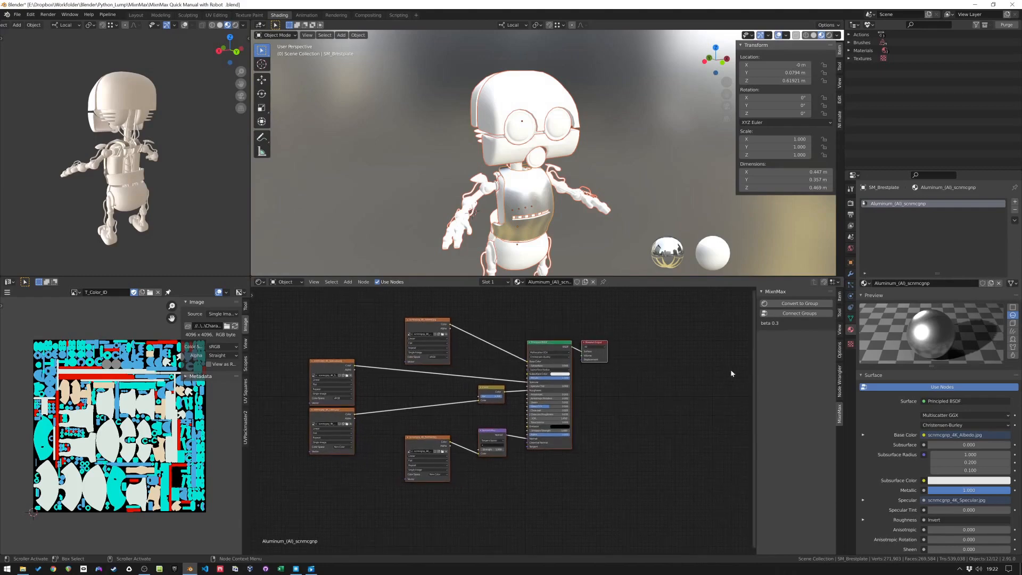
mouse_move(791, 303)
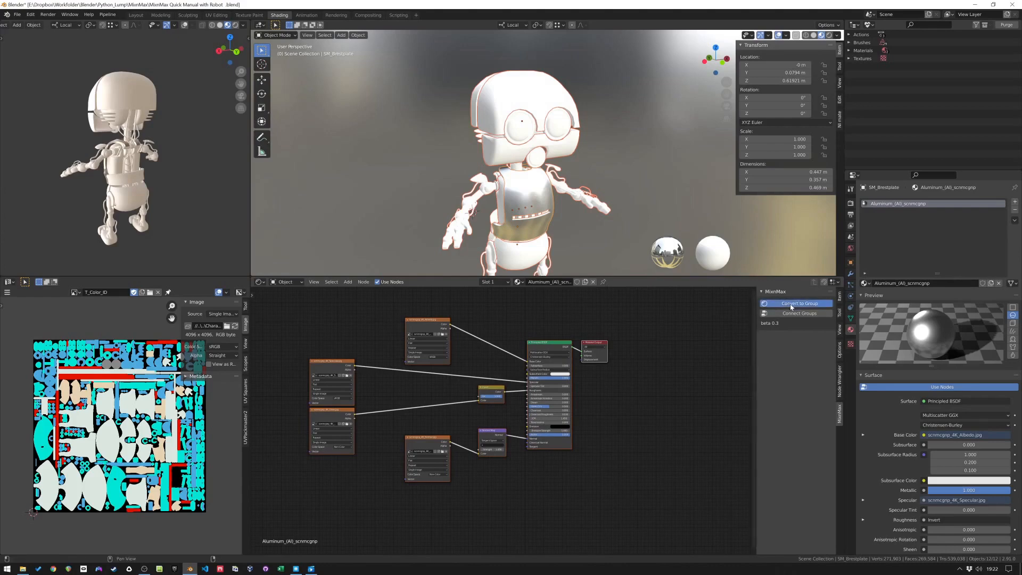
- Pack the Aluminium texture nodes into one group with MixnMax Convert to Group
click(795, 303)
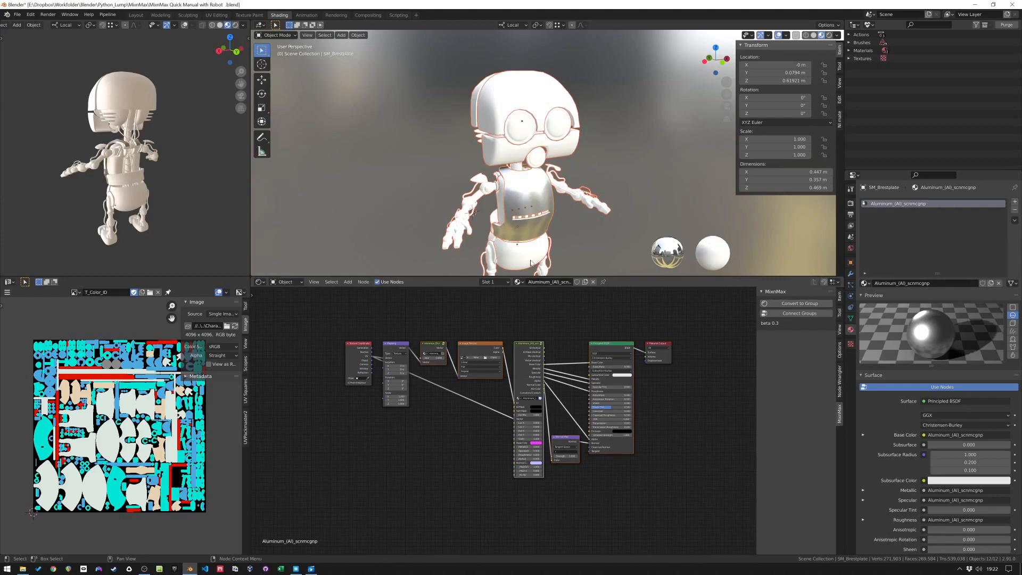
mouse_move(522, 202)
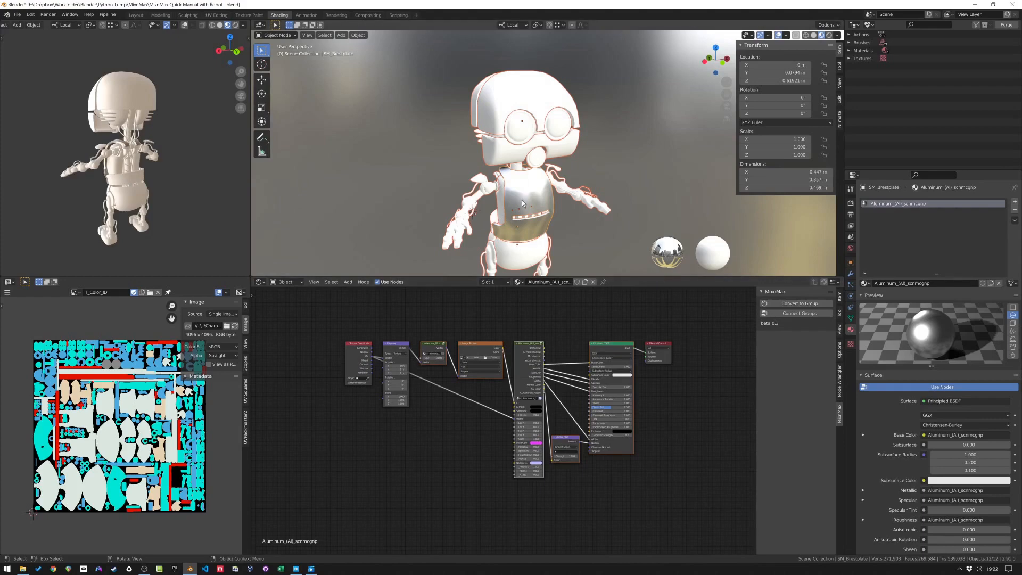
mouse_move(531, 378)
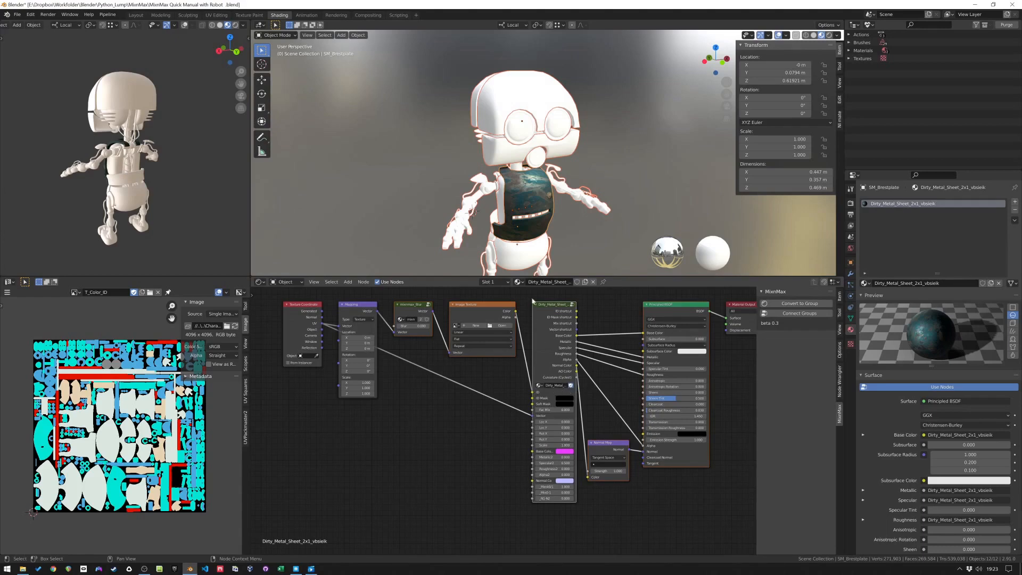
- Switch the chest plate back to its original plain material
click(549, 281)
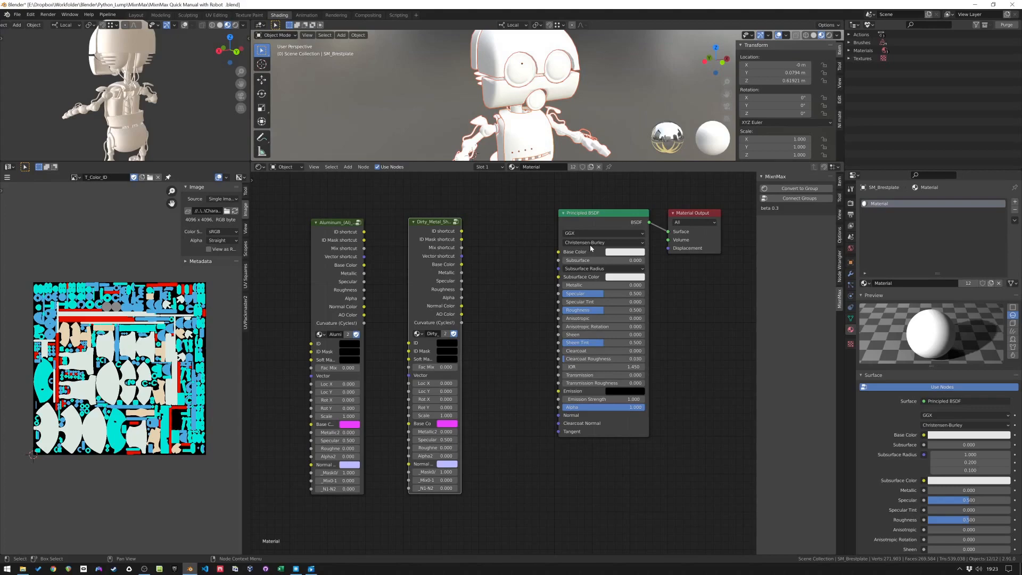
mouse_move(789, 201)
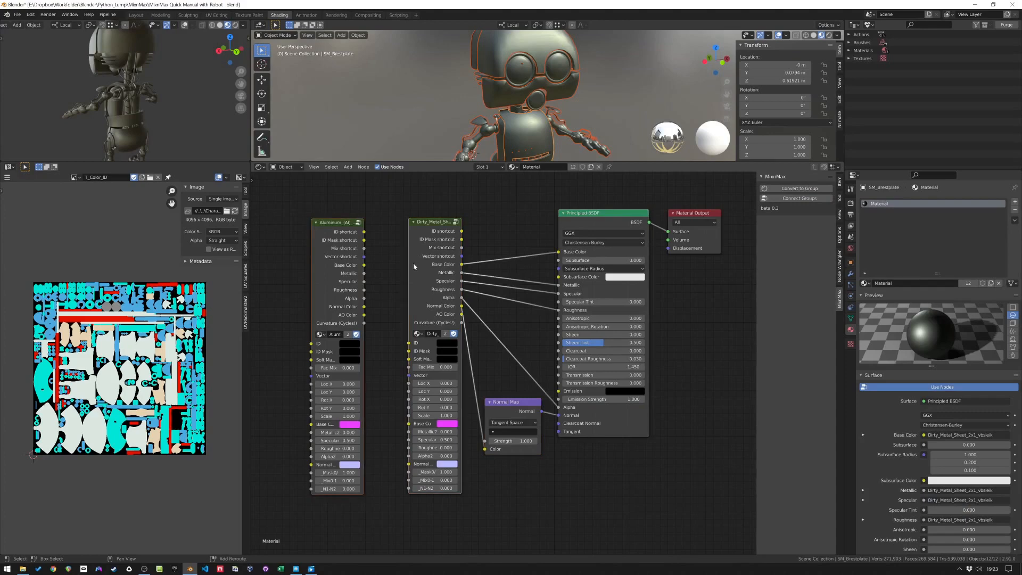
- Link the Aluminium group's outputs into the Dirty Metal Sheet group's inputs
click(795, 198)
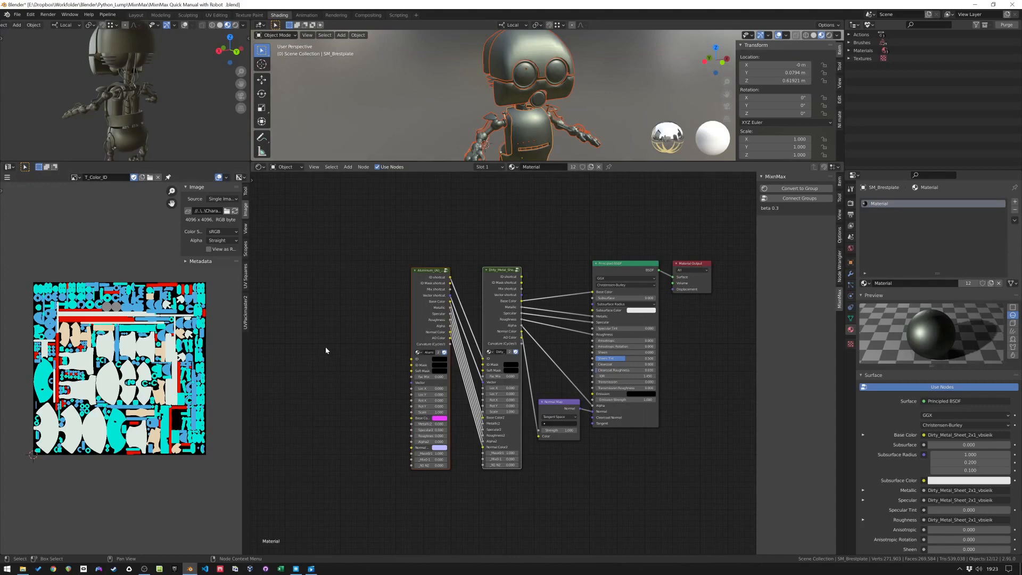
mouse_move(394, 384)
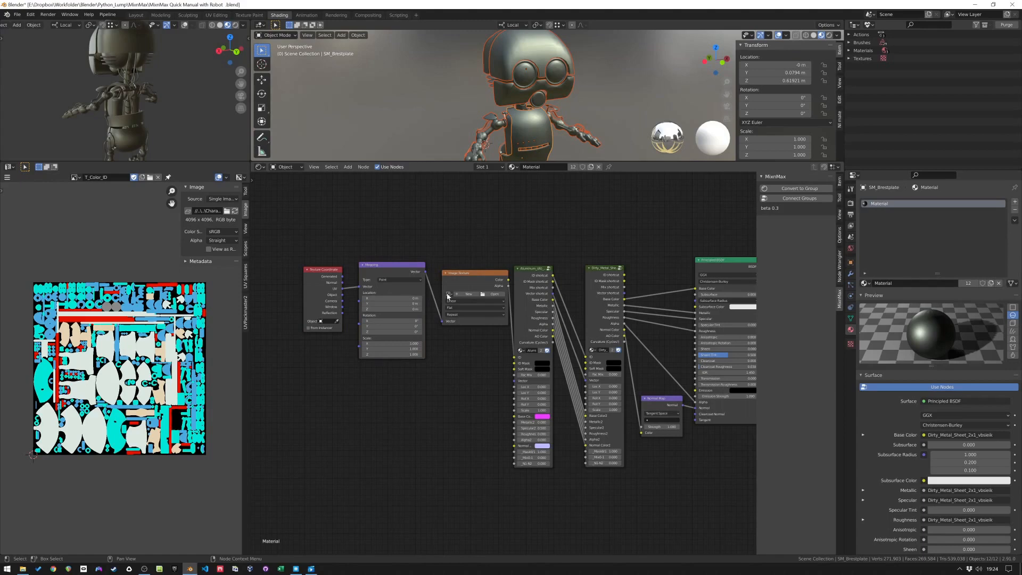
click(449, 294)
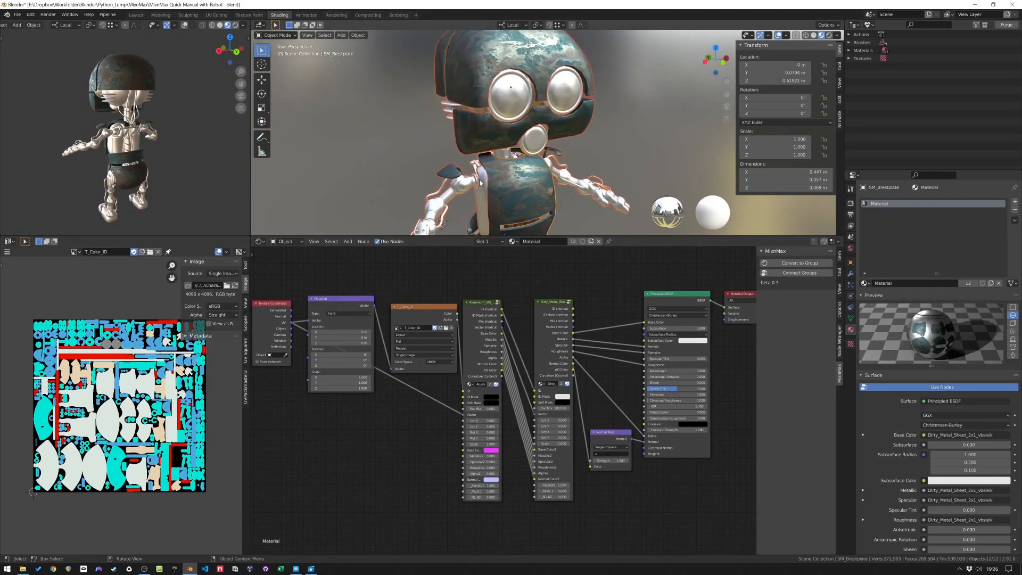
mouse_move(513, 207)
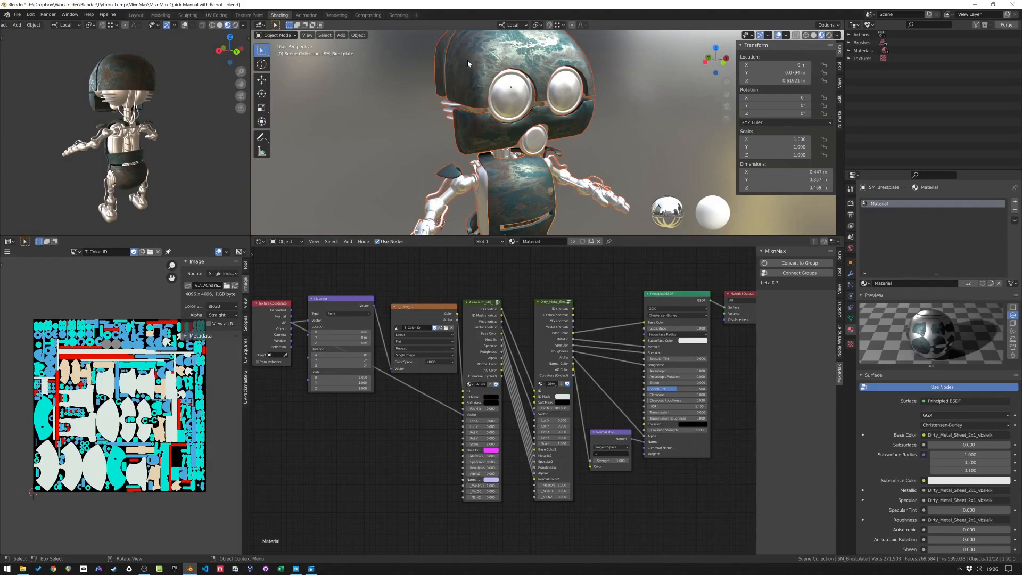
mouse_move(487, 459)
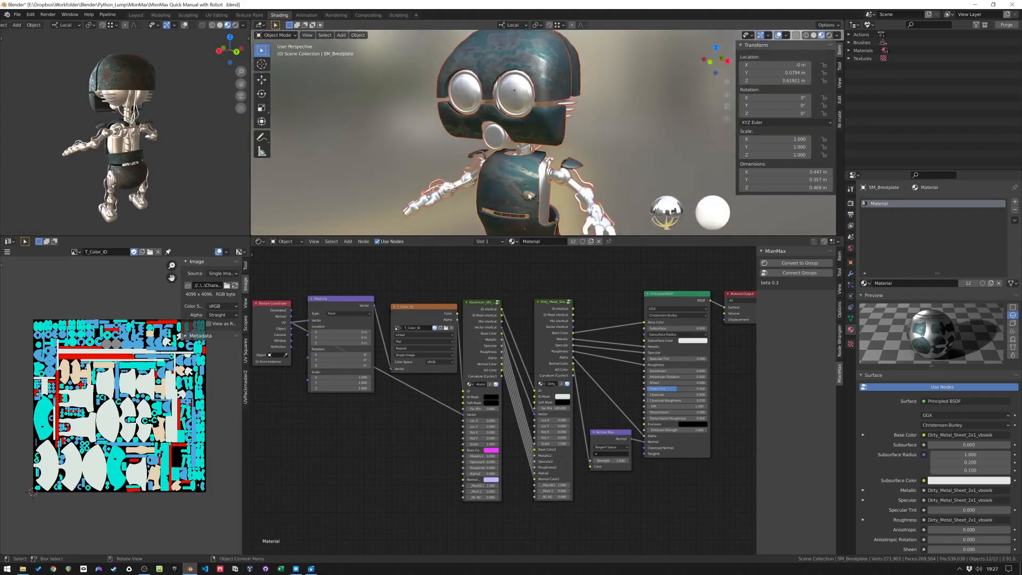
mouse_move(522, 207)
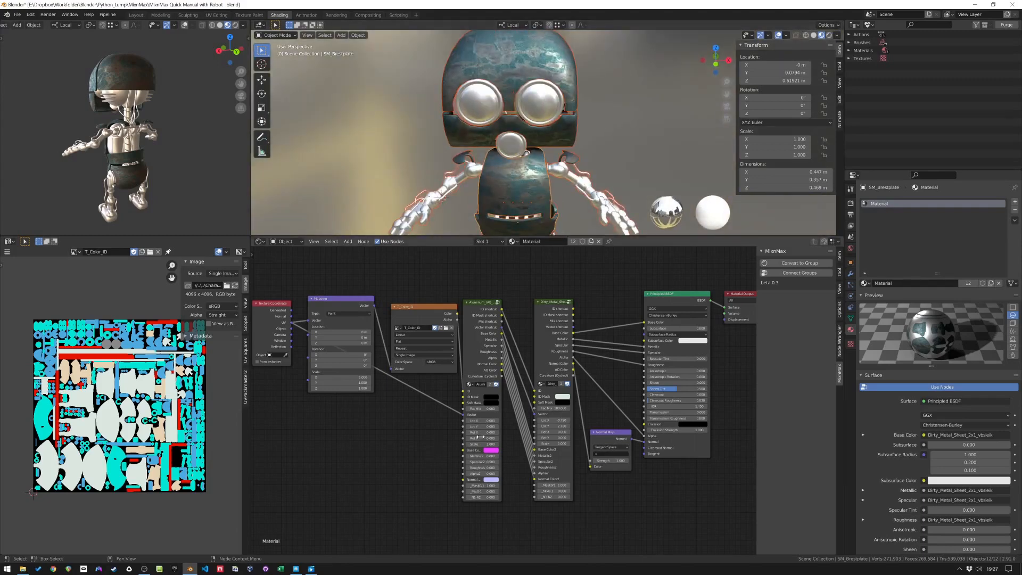
mouse_move(448, 130)
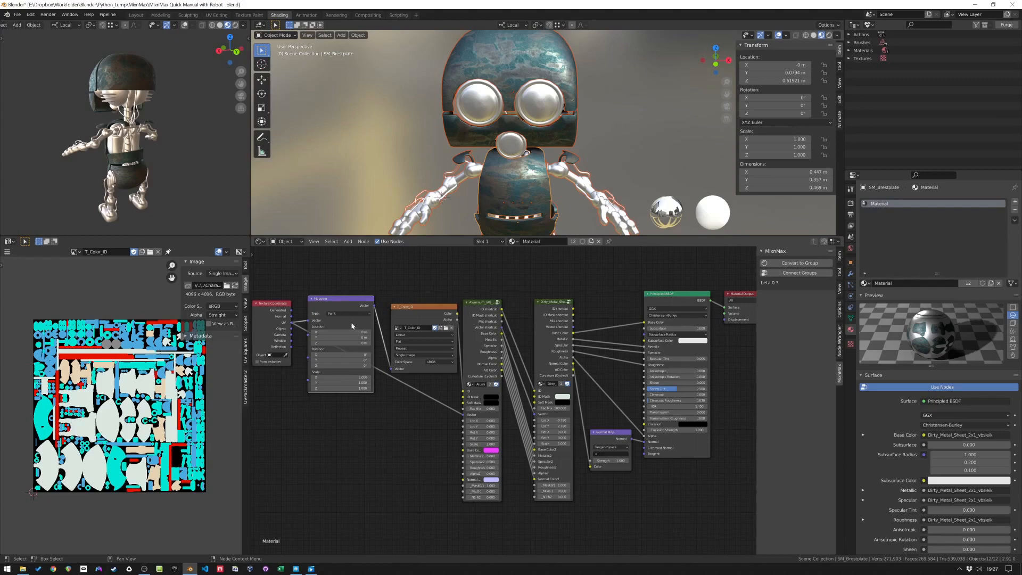
mouse_move(412, 334)
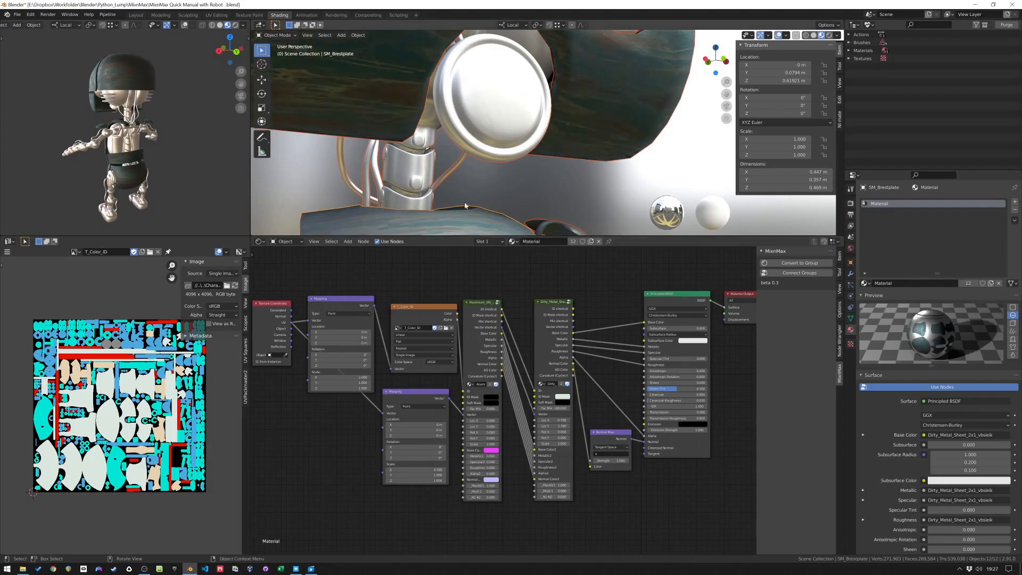
- Add MixnMax node groups and place them above the main node chain
click(424, 392)
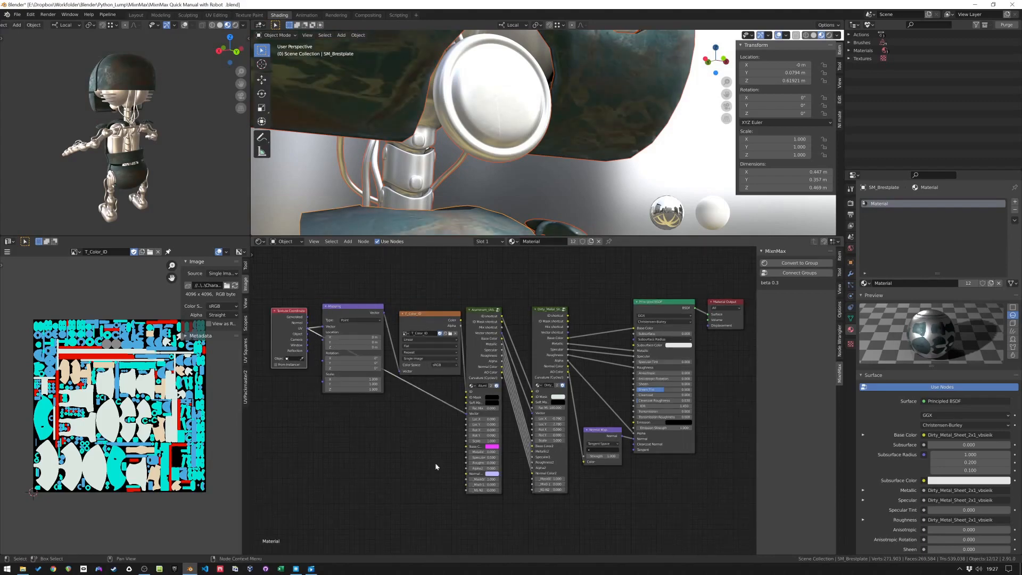
mouse_move(491, 374)
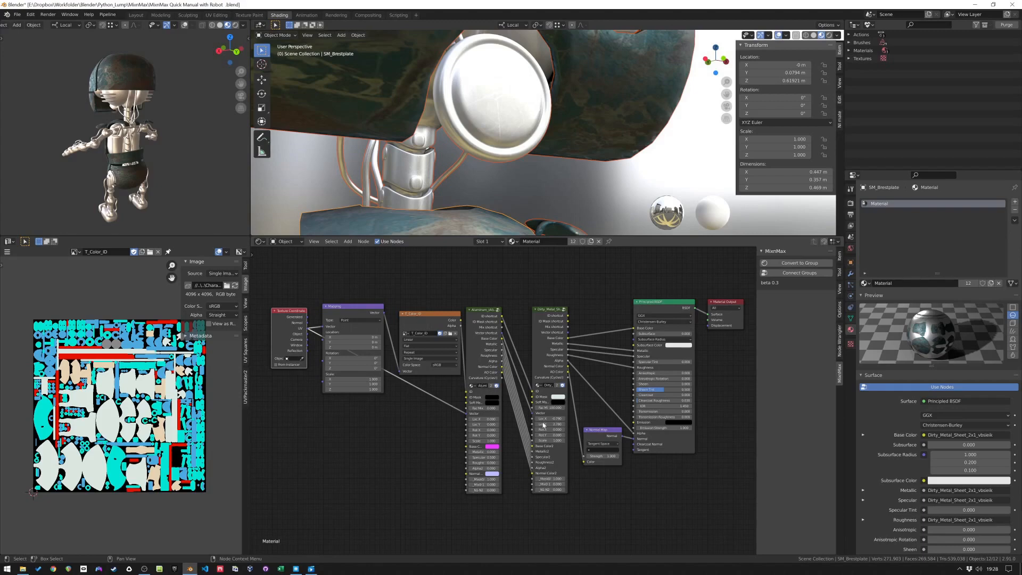
mouse_move(478, 378)
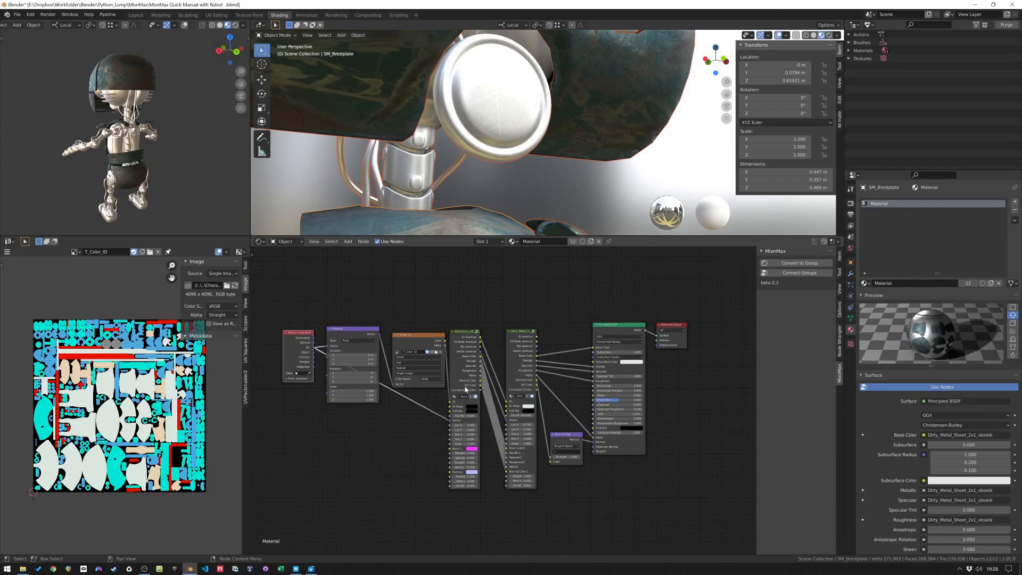
mouse_move(493, 365)
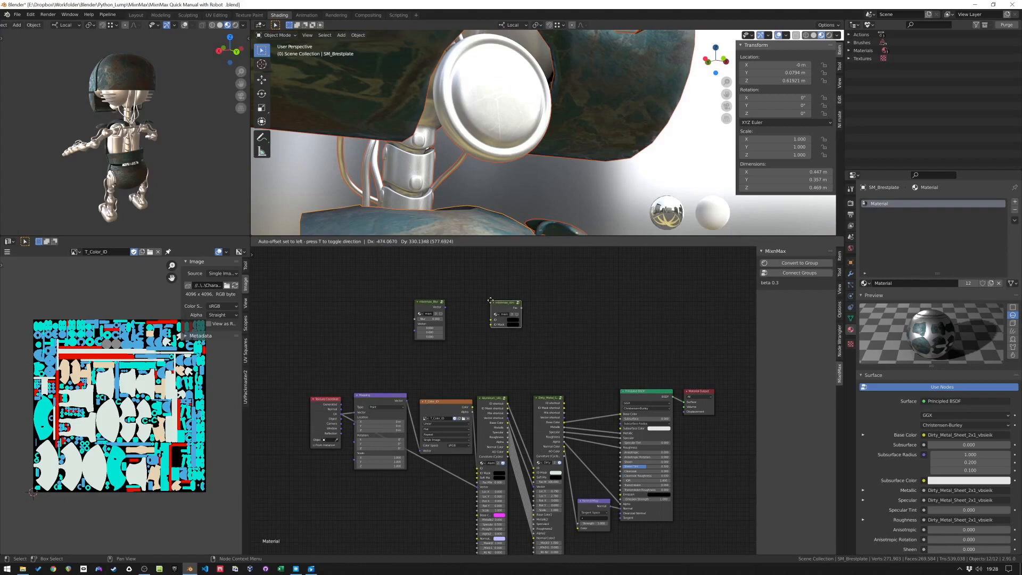
click(505, 313)
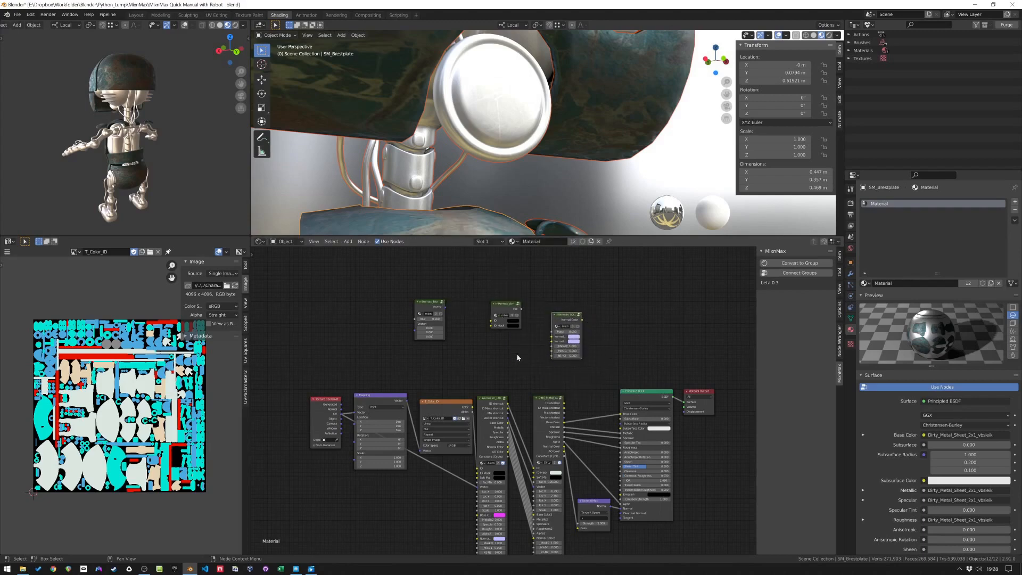
scroll(down, 3)
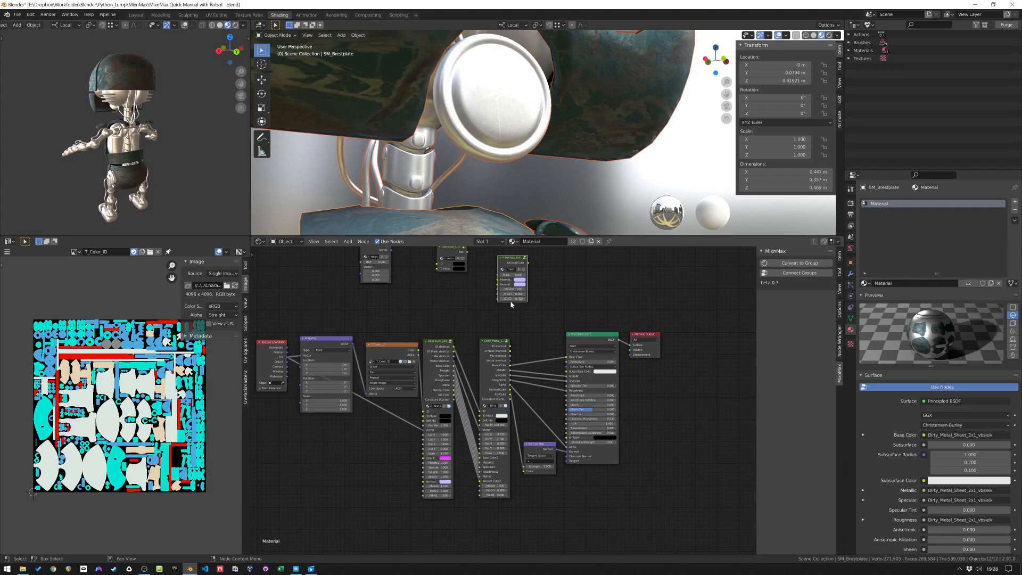
mouse_move(480, 304)
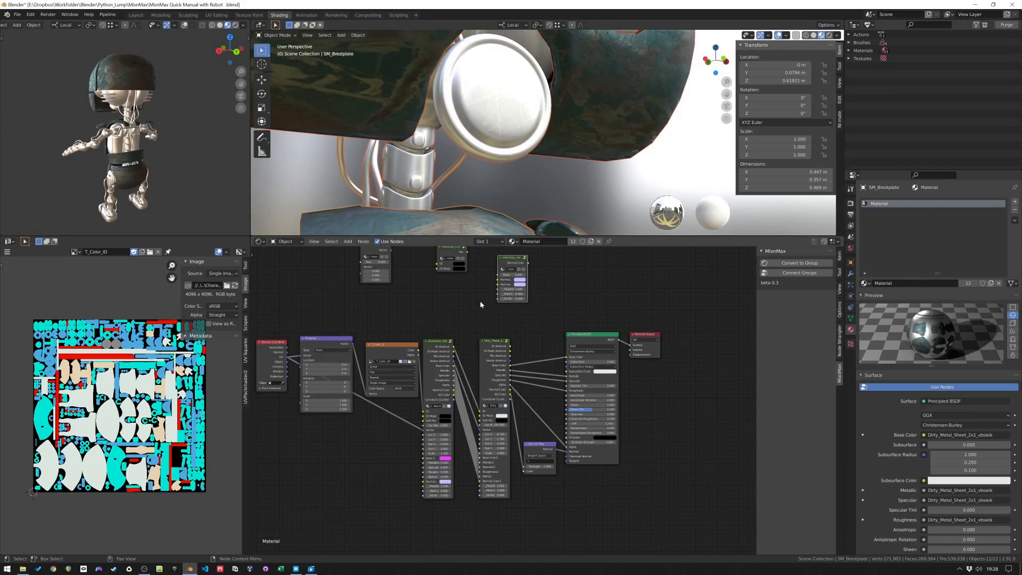
mouse_move(479, 318)
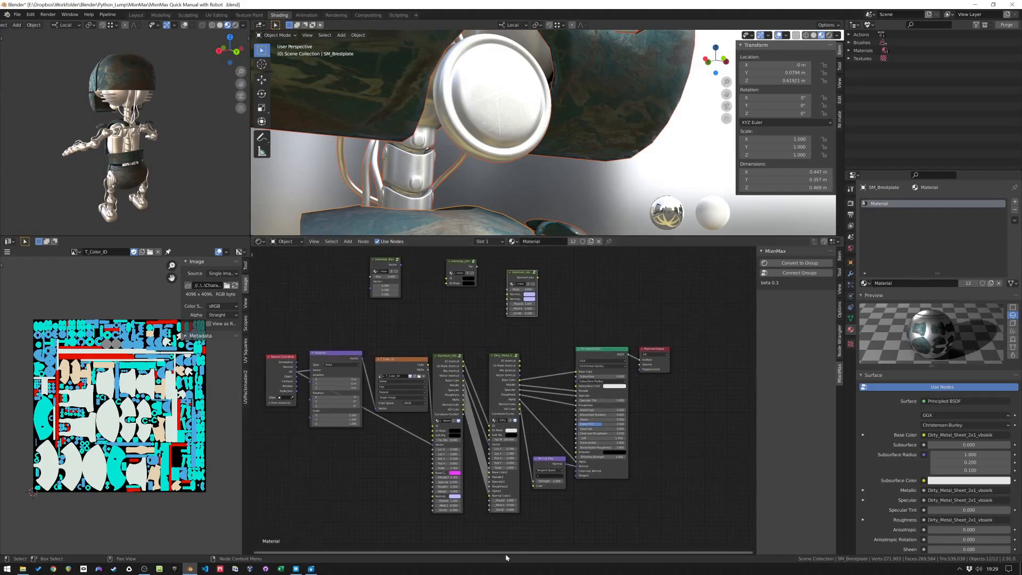
- Select one of the extra node groups and delete it with X
click(522, 273)
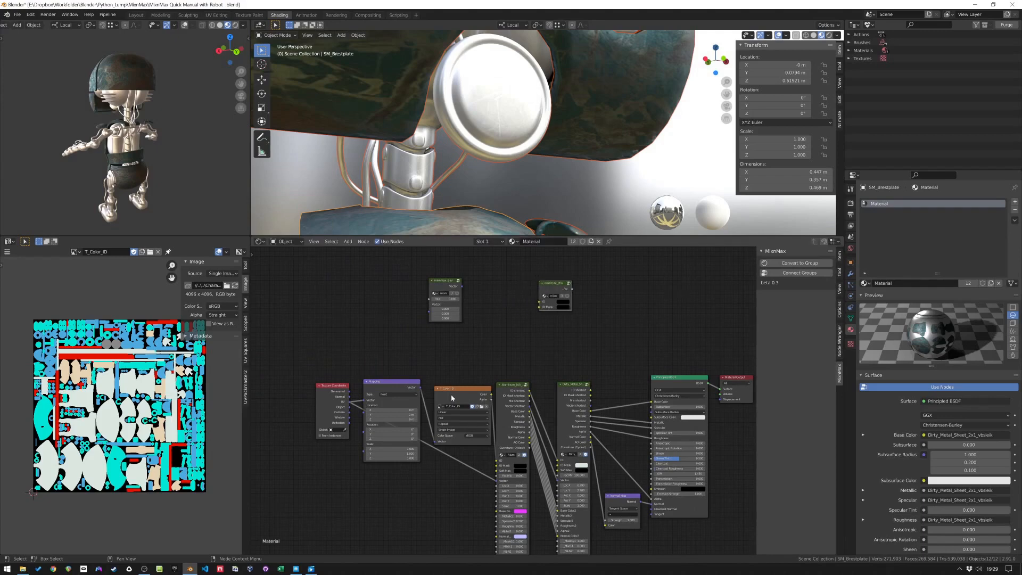
mouse_move(538, 471)
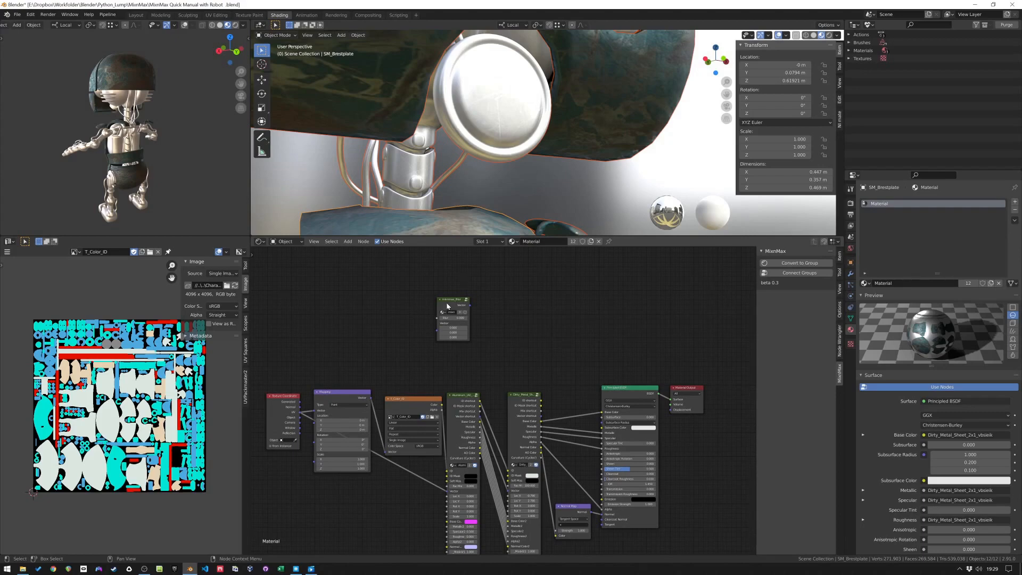
mouse_move(410, 429)
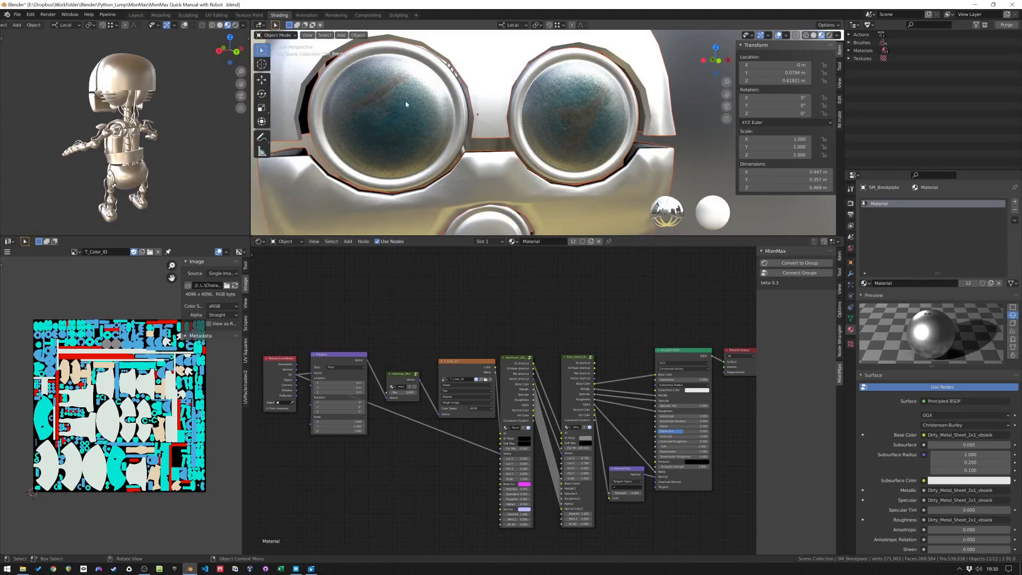
- Zoom the node editor while inserting the remaining group between Mapping and T_Color_ID
scroll(down, 3)
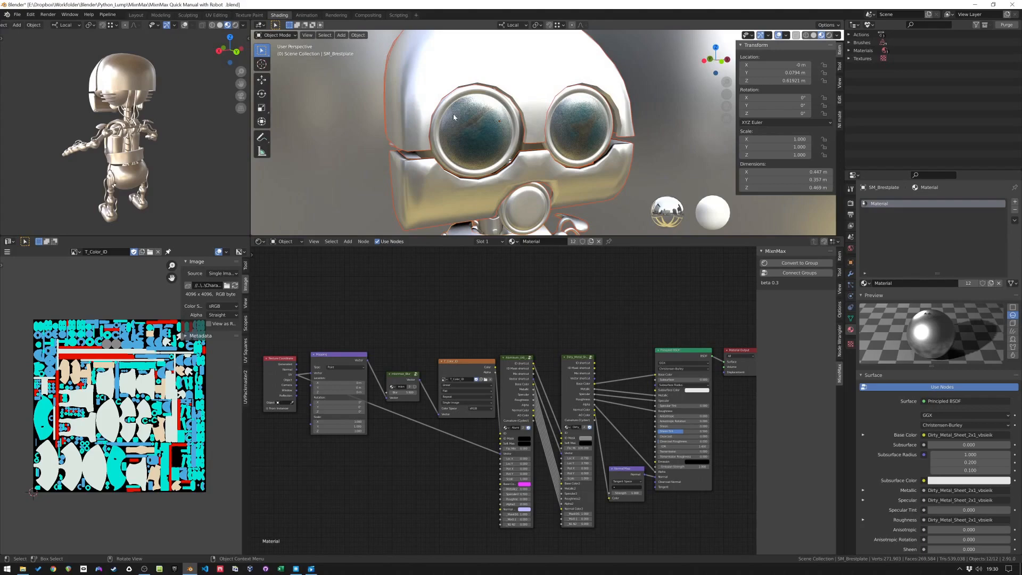
mouse_move(445, 130)
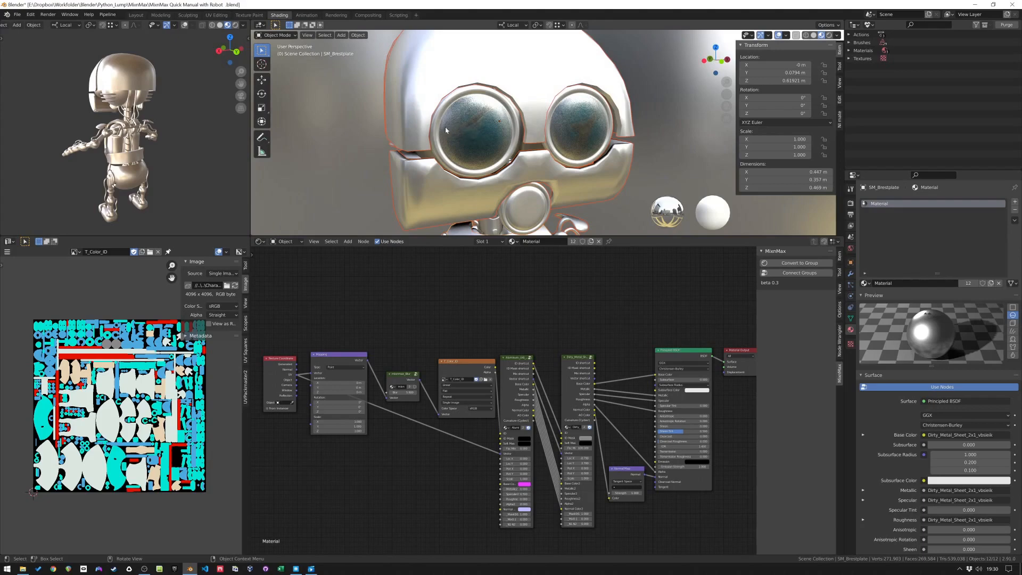
mouse_move(508, 121)
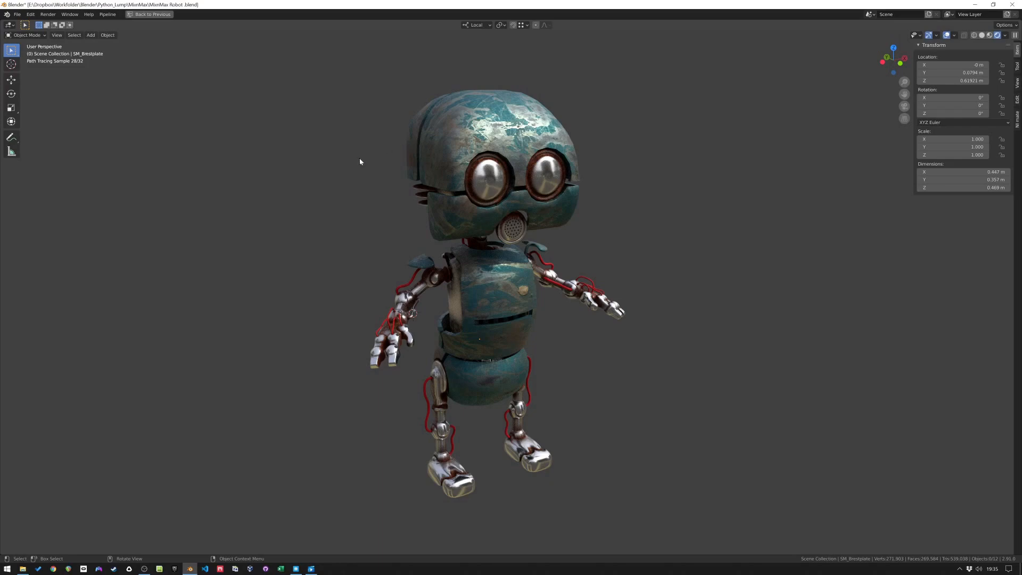
mouse_move(420, 300)
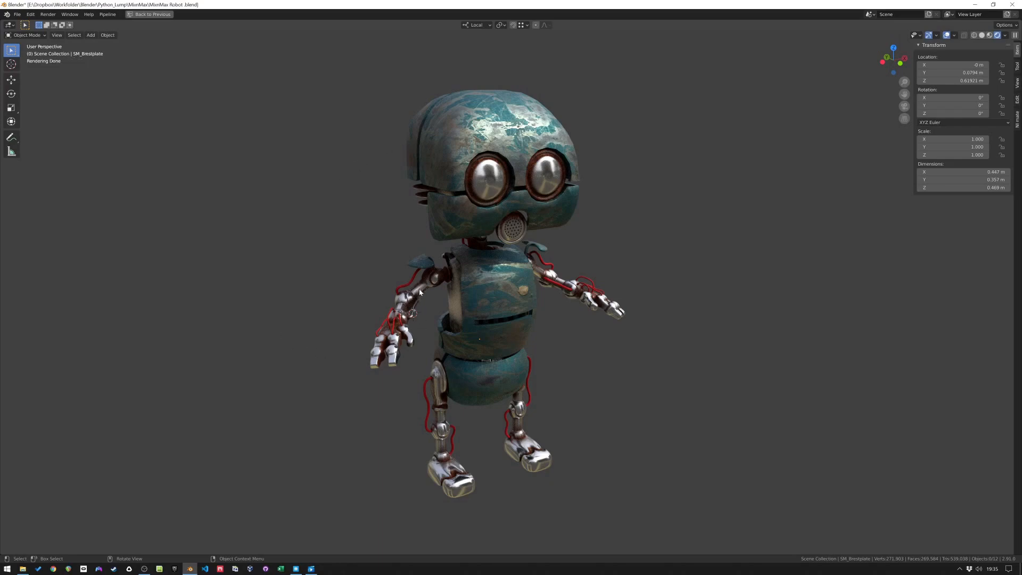
mouse_move(398, 357)
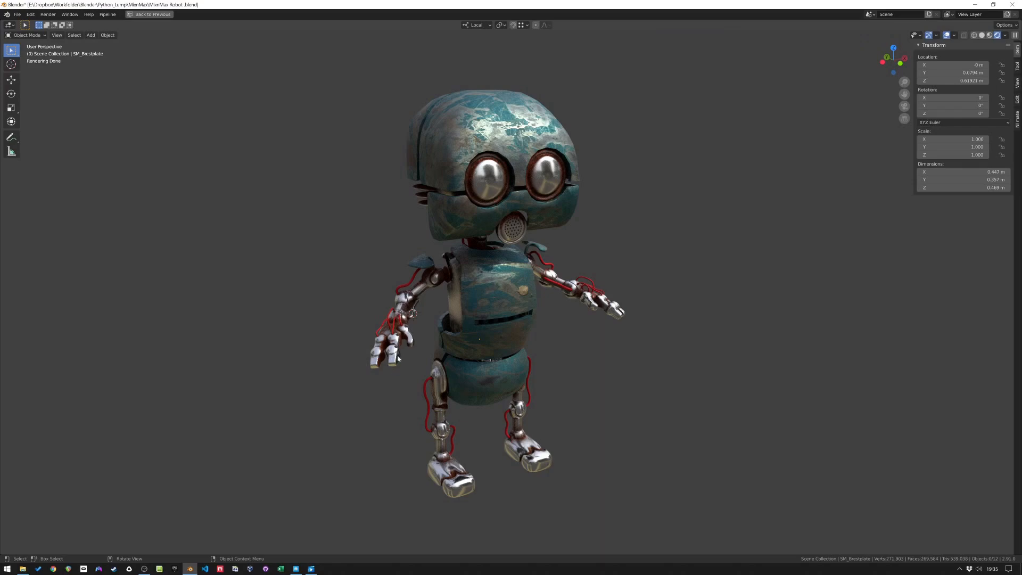
mouse_move(395, 384)
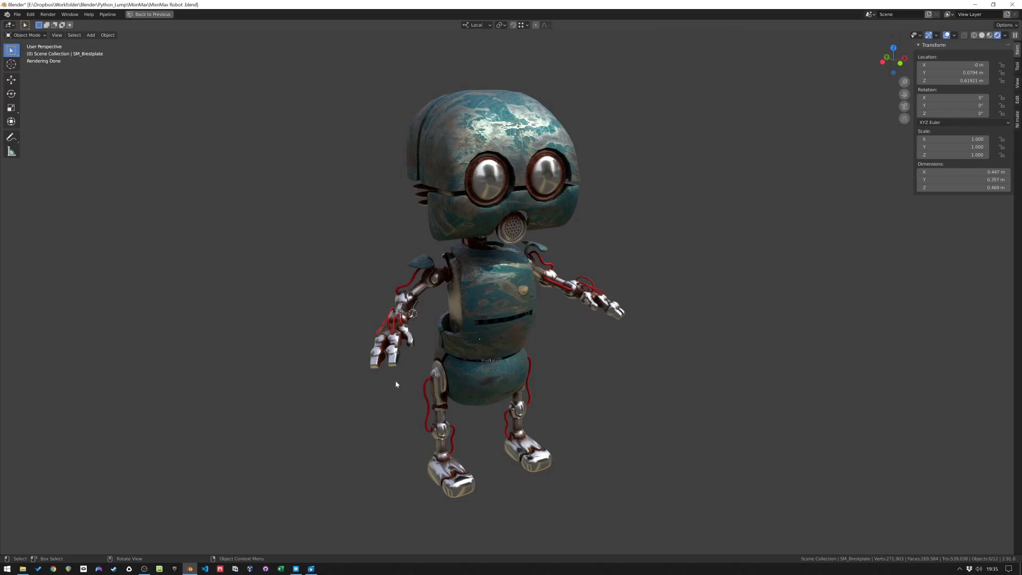
mouse_move(456, 302)
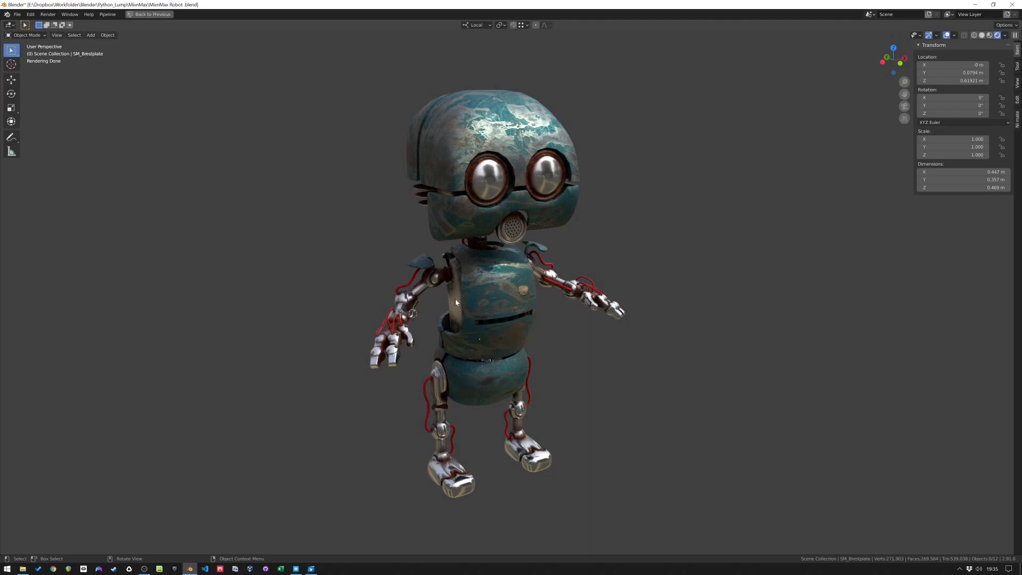
mouse_move(453, 271)
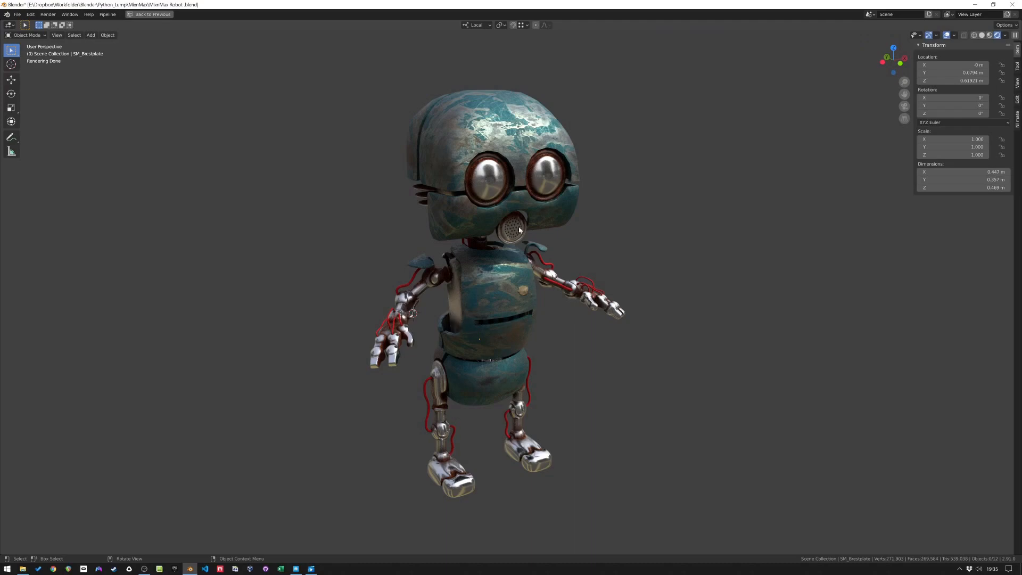
mouse_move(517, 237)
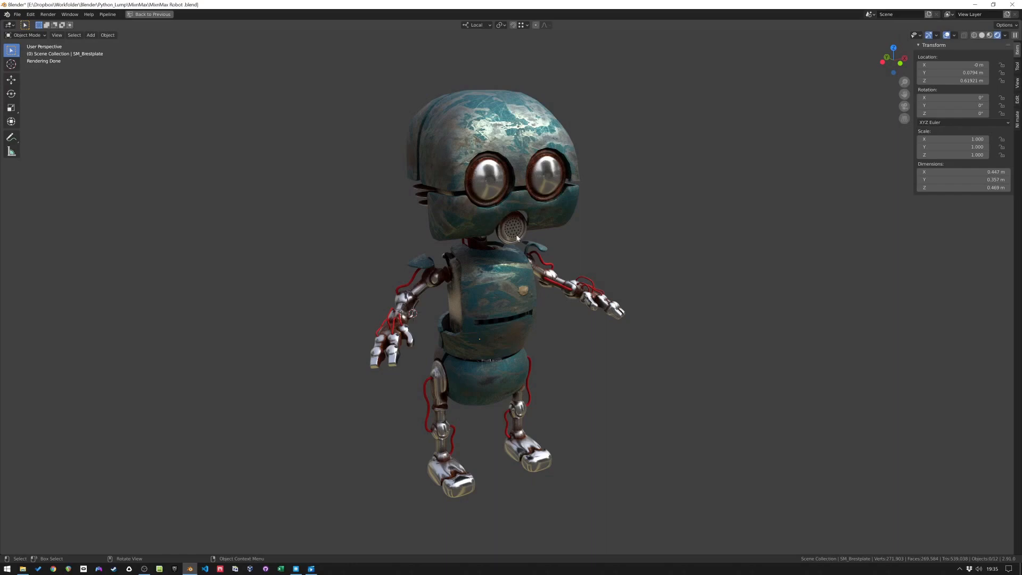
mouse_move(469, 194)
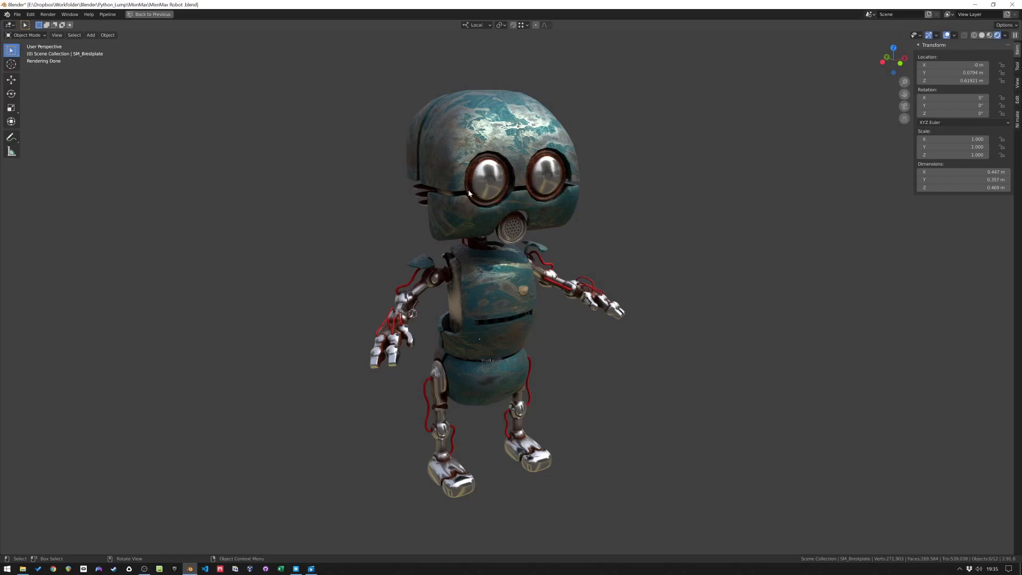
mouse_move(470, 178)
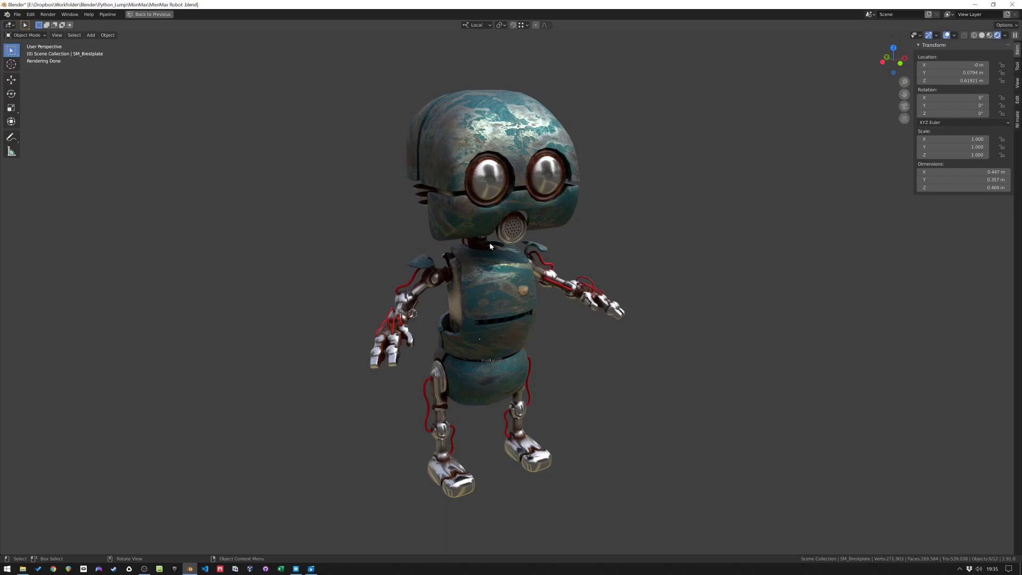
mouse_move(517, 201)
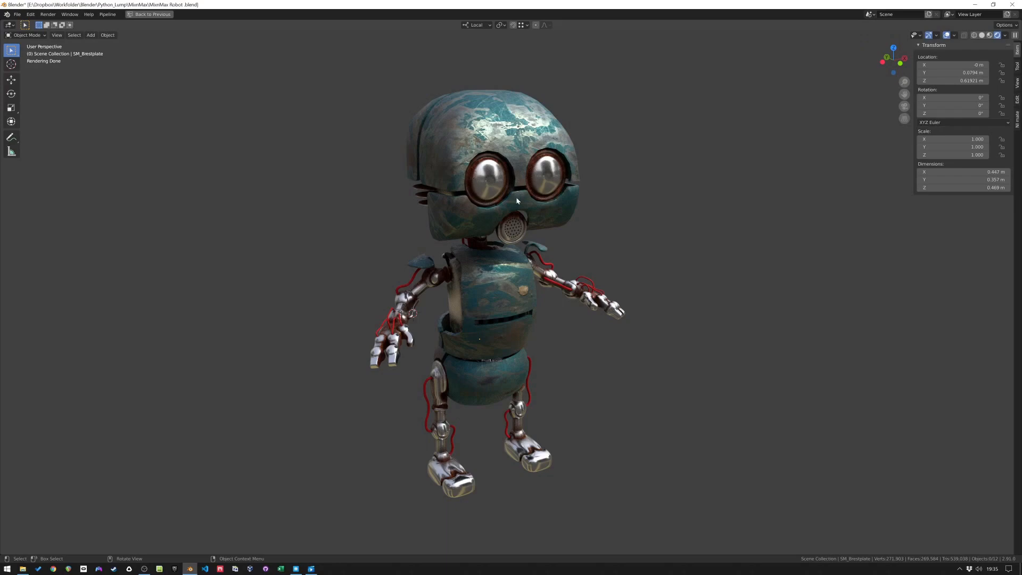
mouse_move(486, 175)
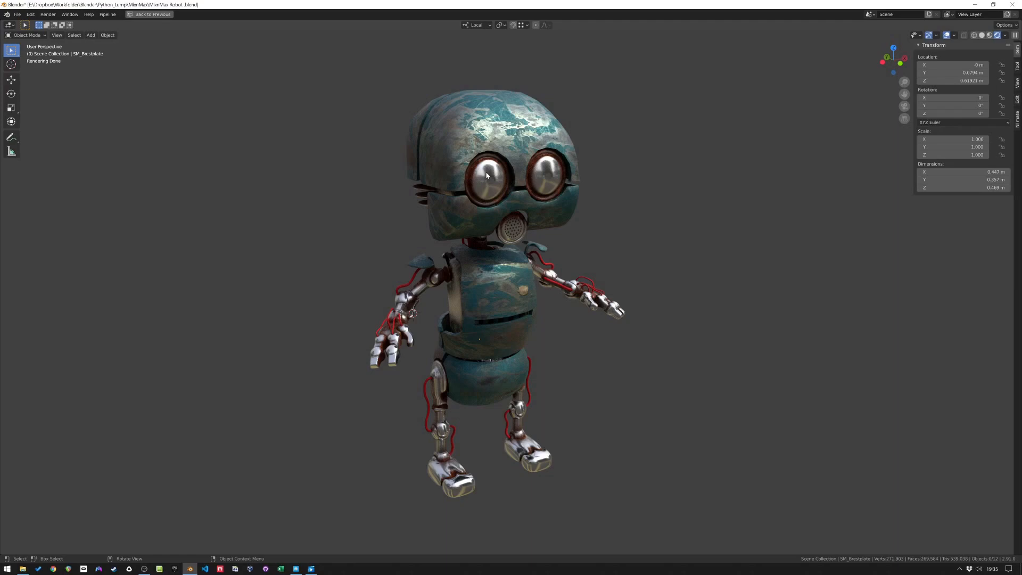
- Return to the multi-panel shading layout and zoom through the robot's node tree
click(279, 15)
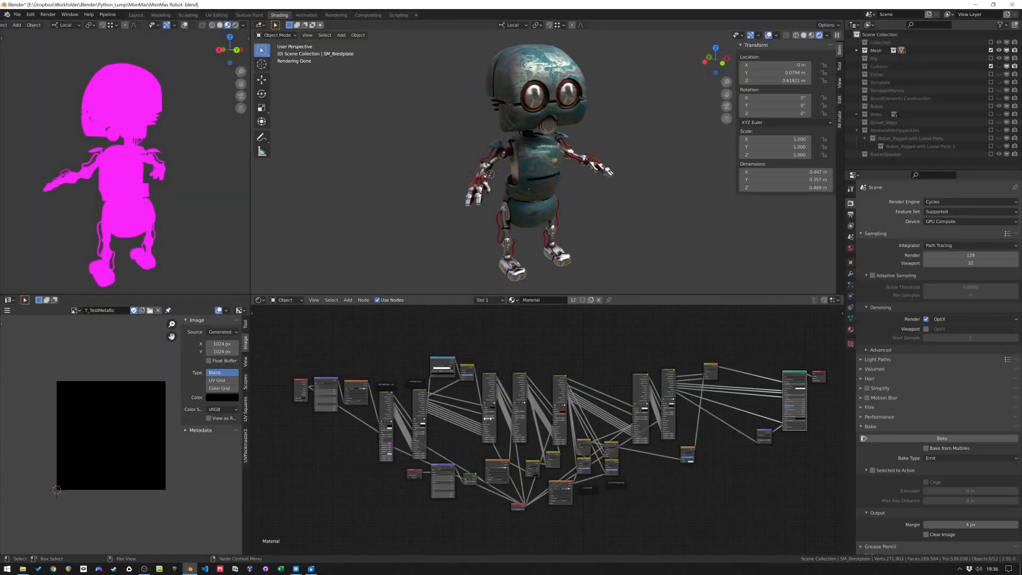
mouse_move(382, 404)
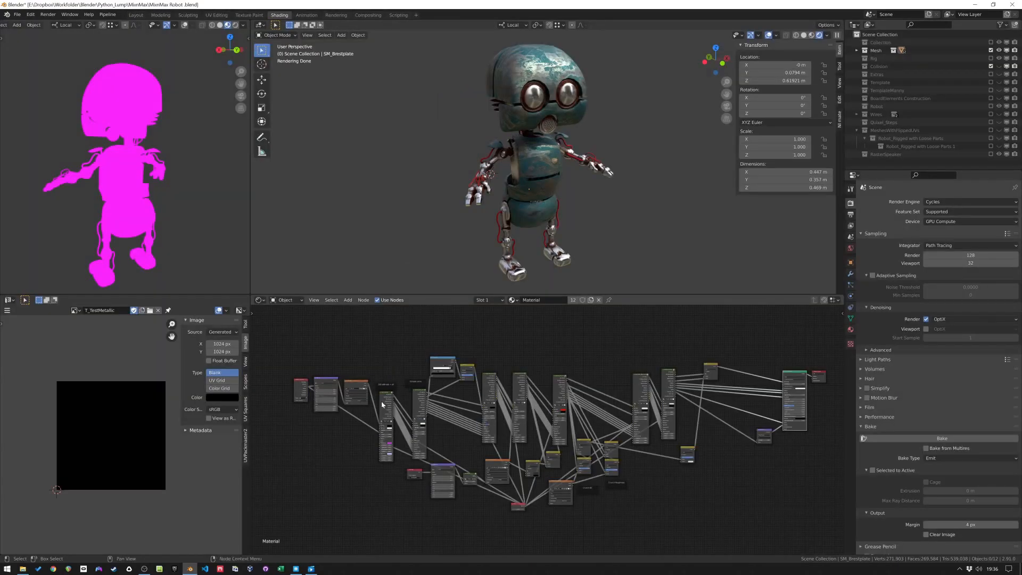
mouse_move(469, 422)
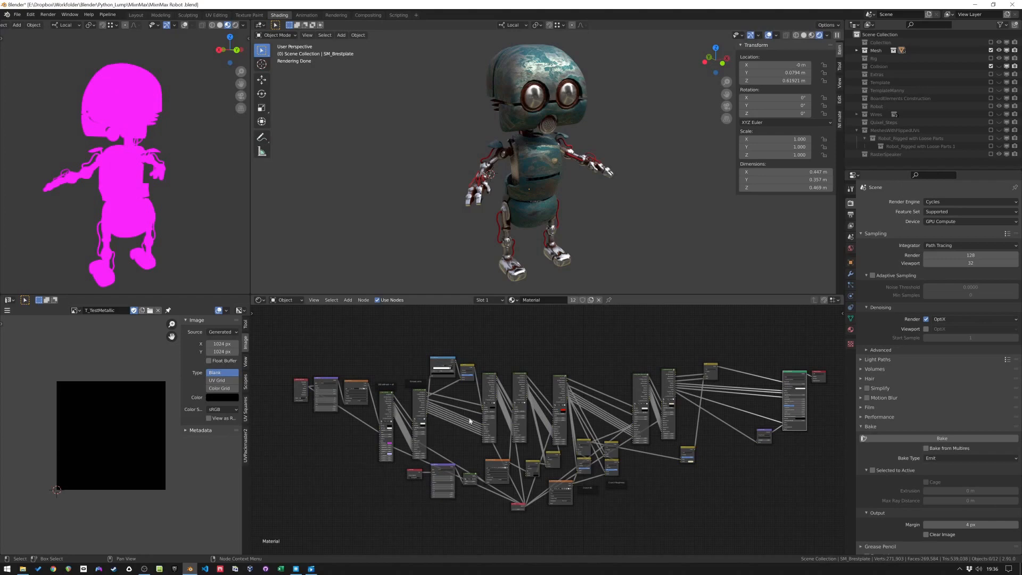
mouse_move(494, 469)
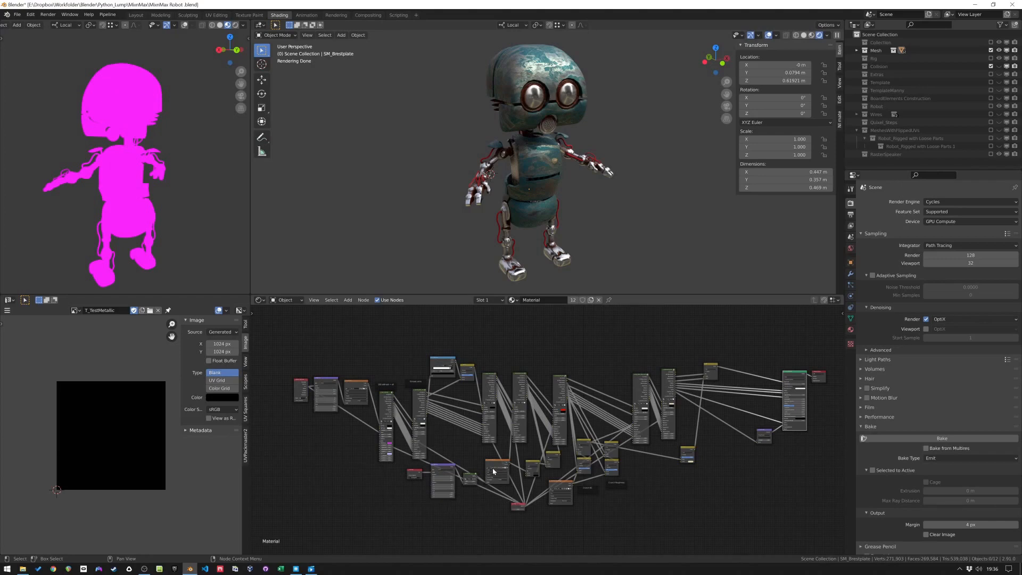
mouse_move(558, 460)
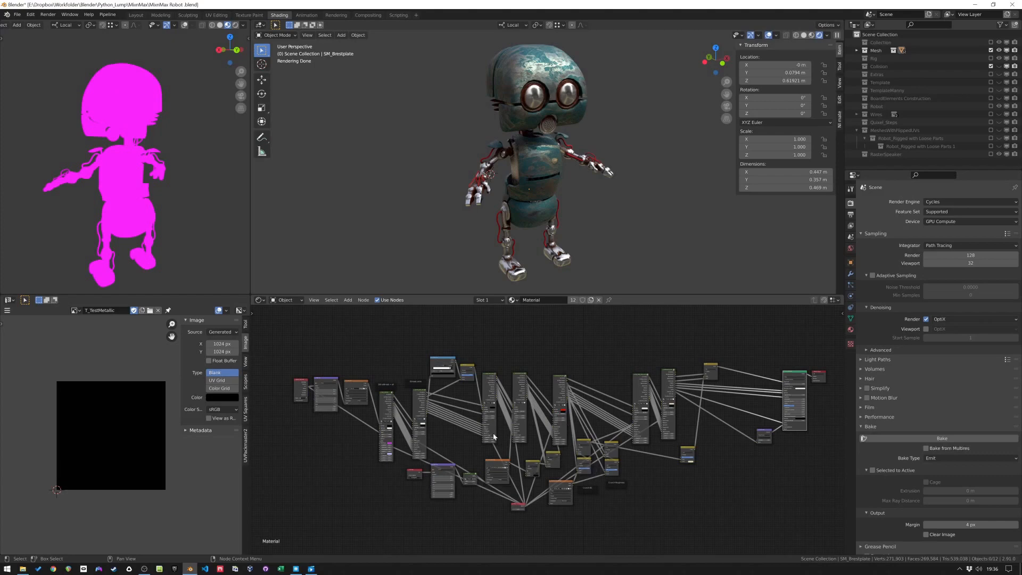
scroll(down, 3)
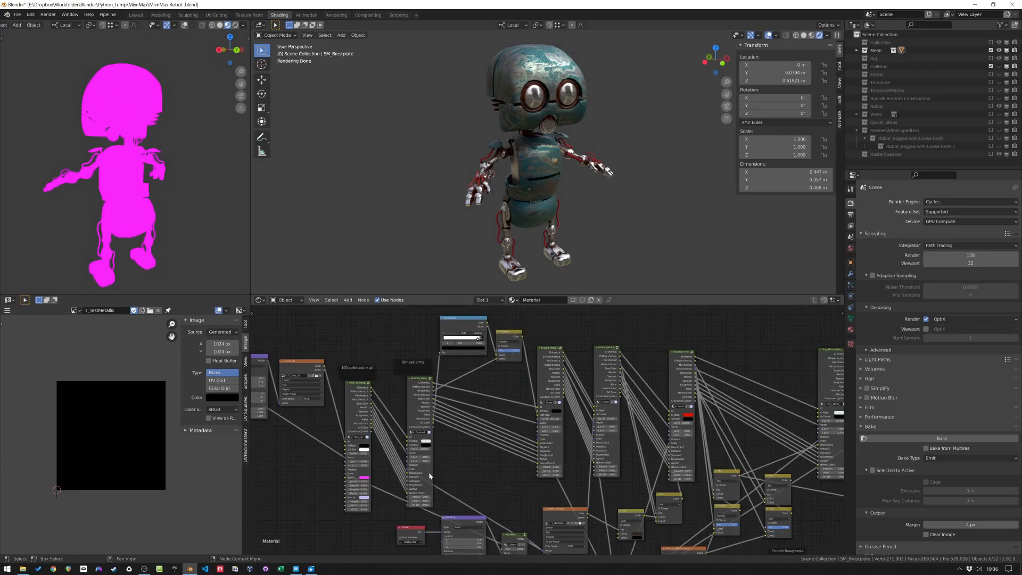
scroll(down, 3)
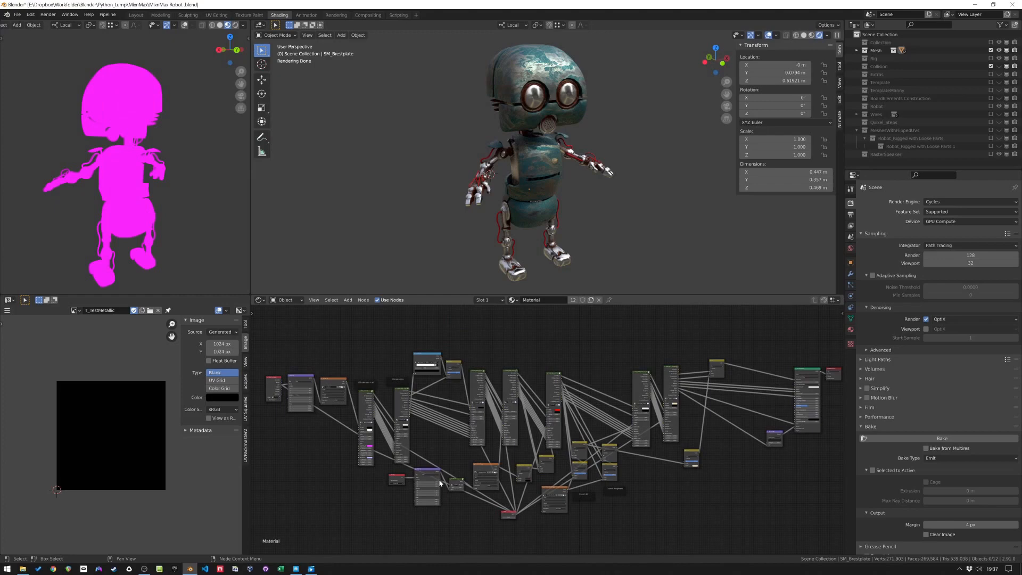
mouse_move(377, 413)
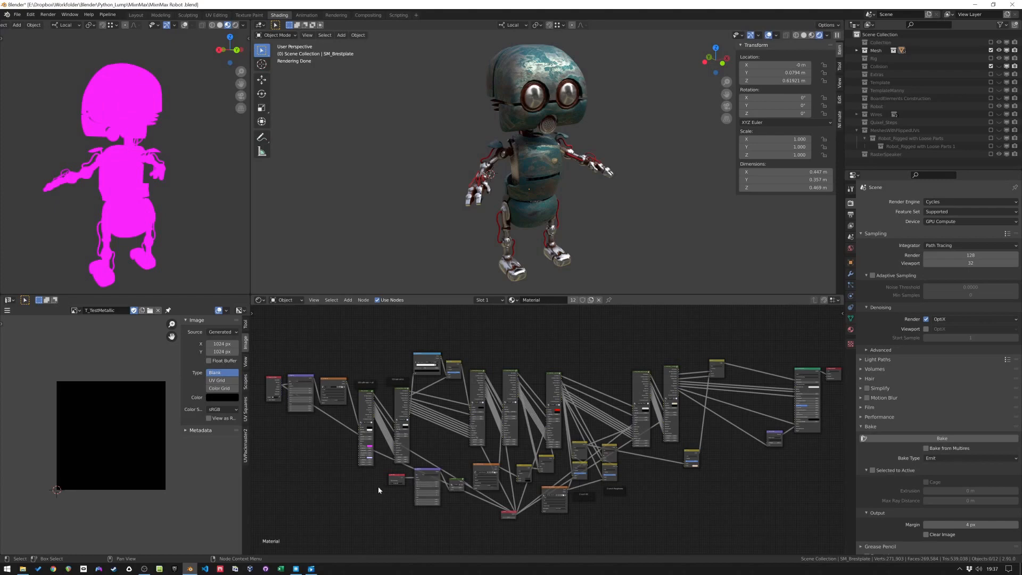
mouse_move(393, 438)
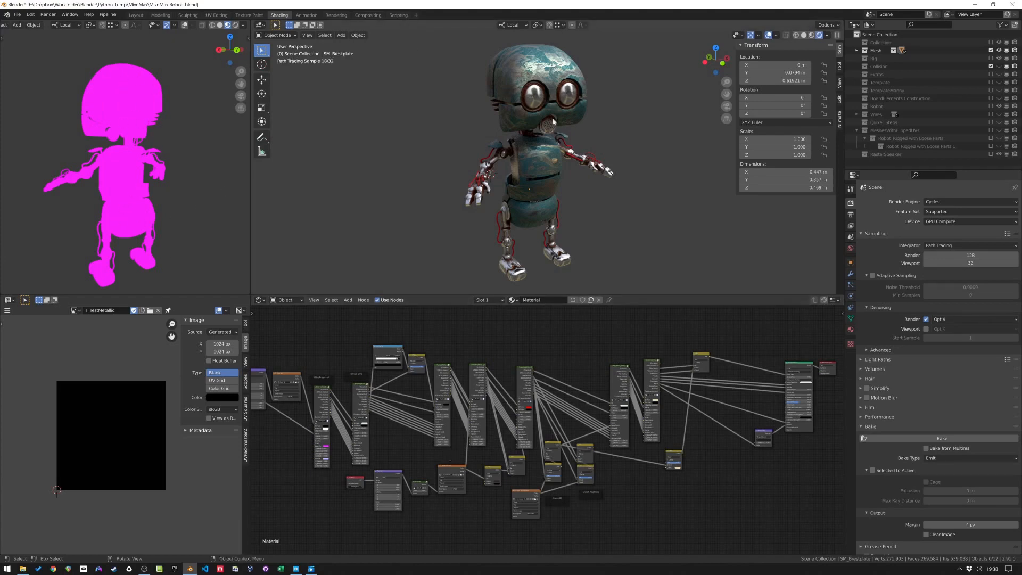
- Switch the render engine from Cycles to Eevee, turning the robot solid magenta
click(968, 212)
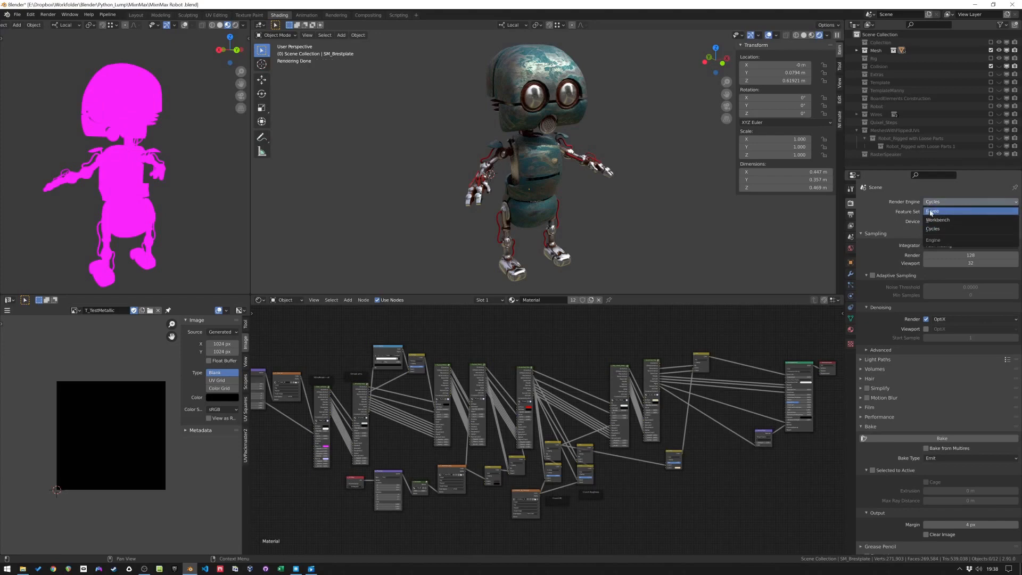
click(937, 211)
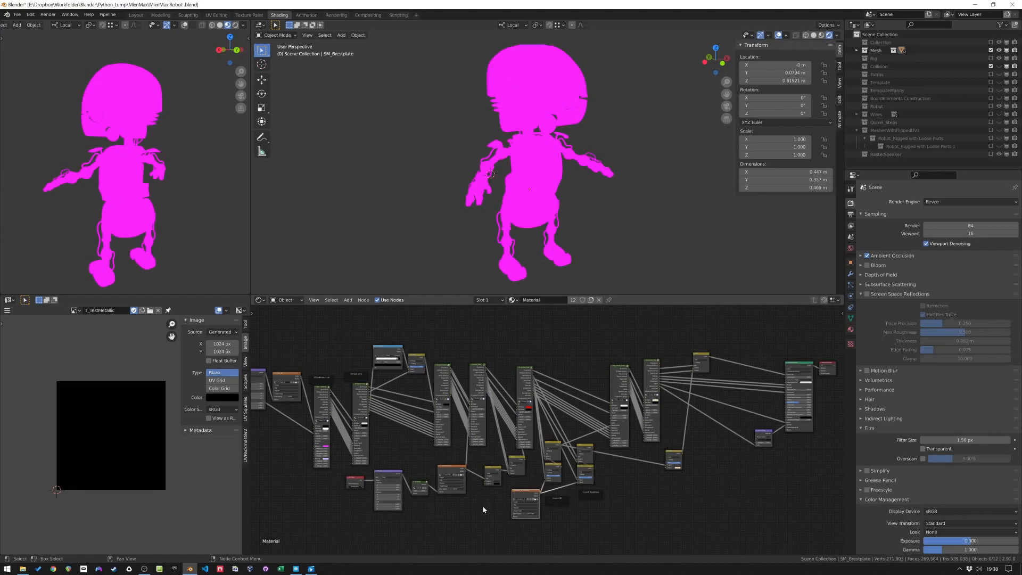
mouse_move(484, 508)
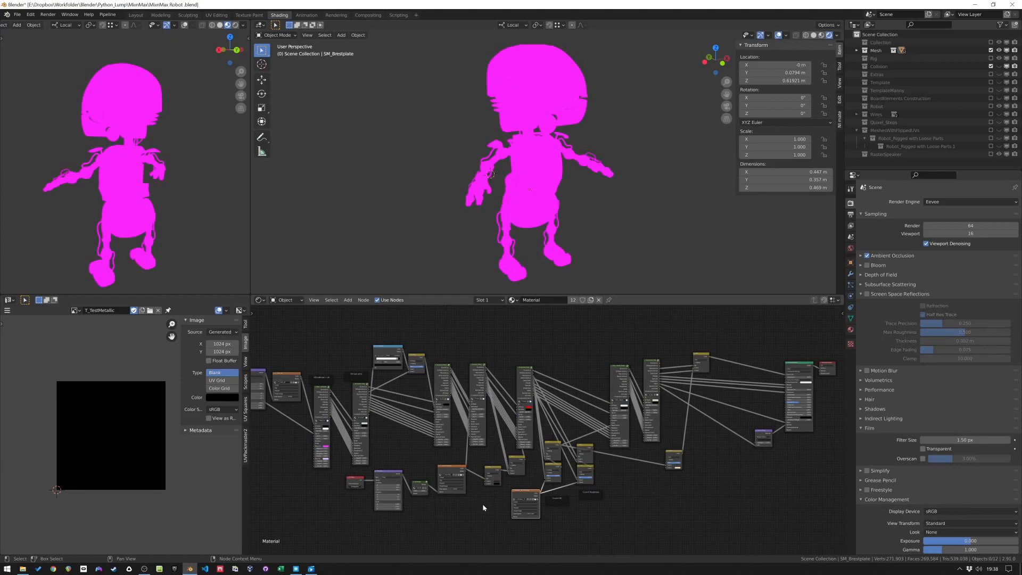
mouse_move(708, 463)
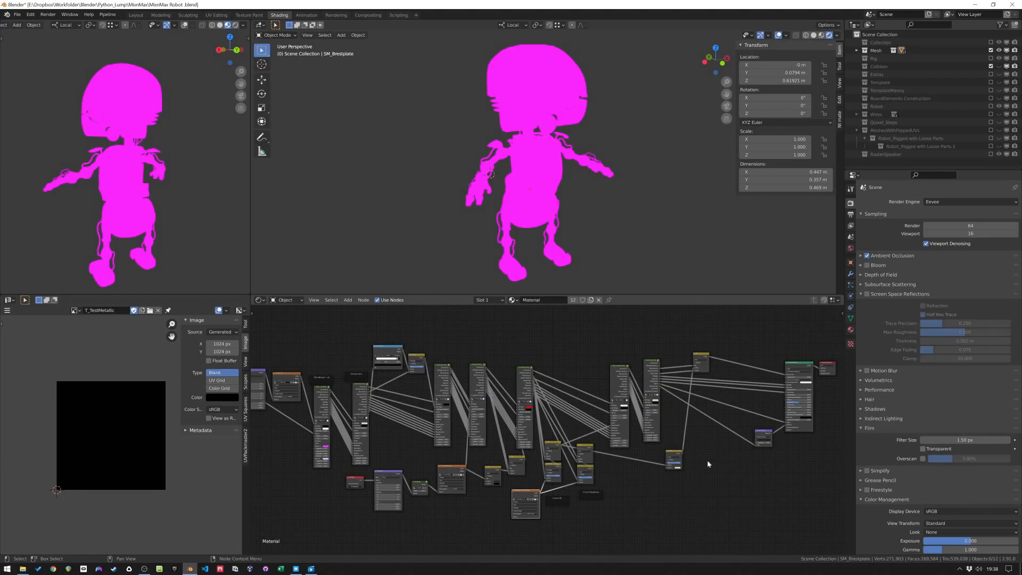
scroll(up, 3)
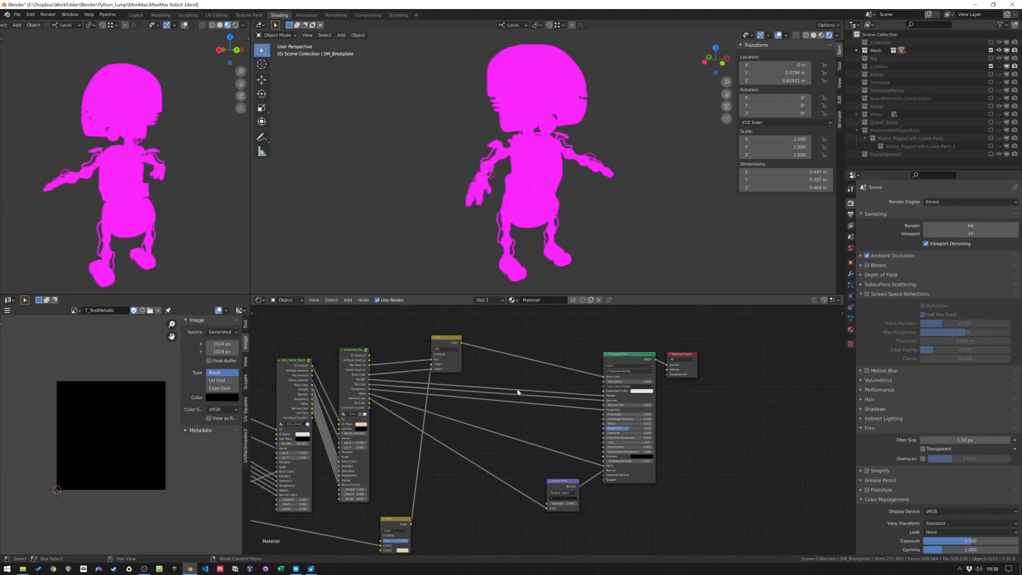
- Zoom the Shader Editor node tree while Eevee compiles the robot's rust and dirt shaders
scroll(down, 3)
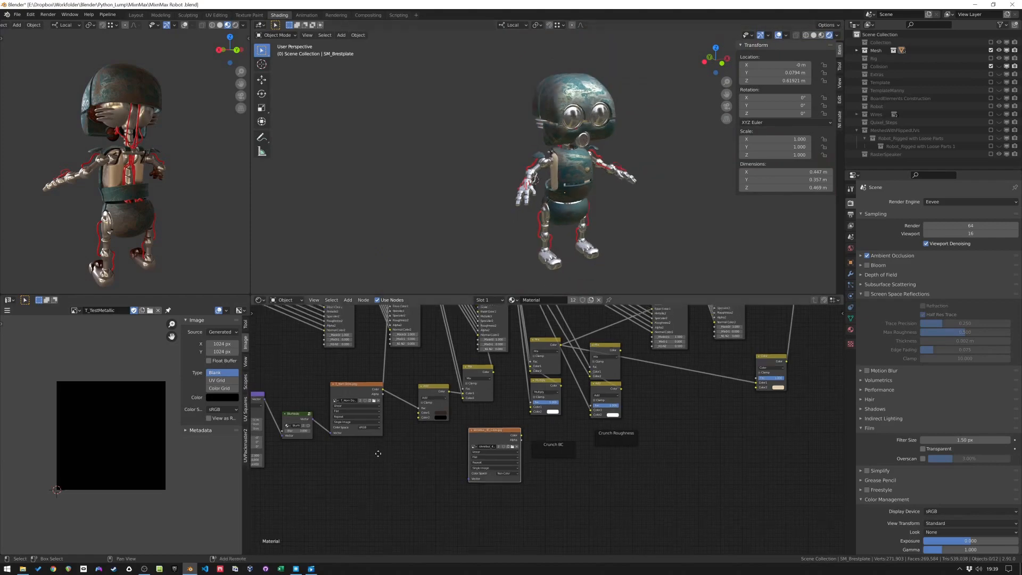
scroll(down, 3)
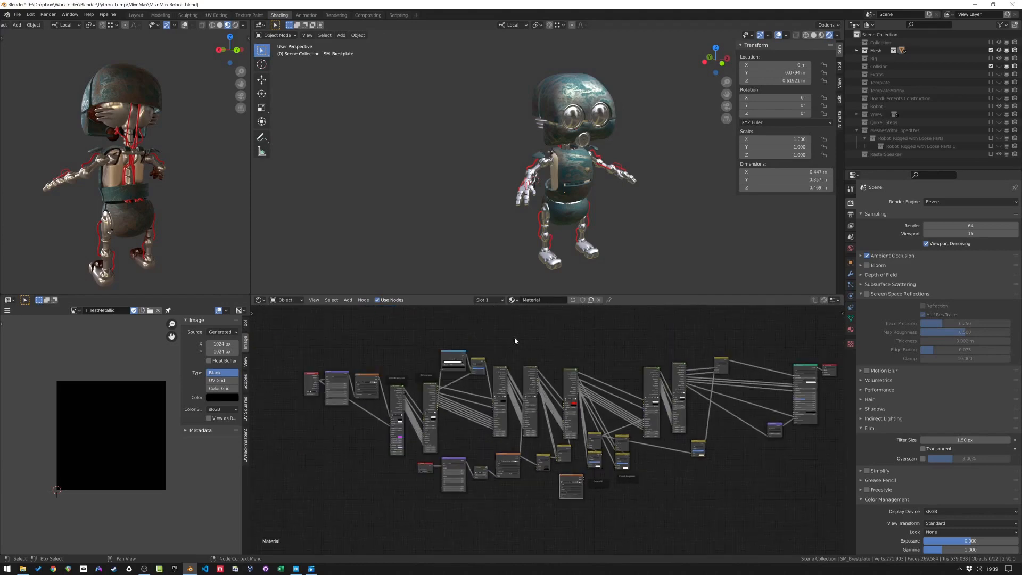